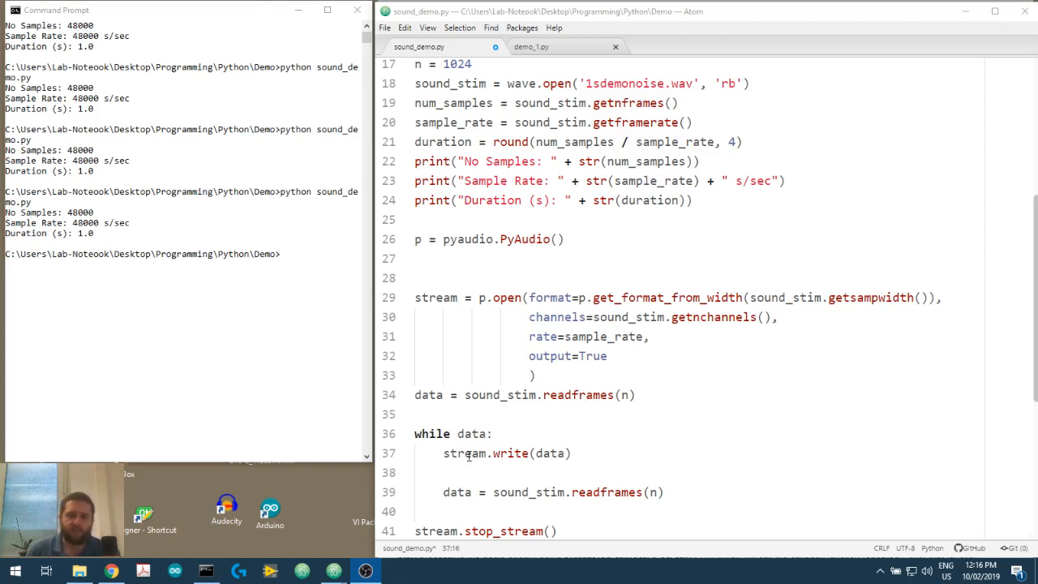
Review the old loop: stream.write(data), the wave-file read, and chunk size 1024.
{"action": "double_click", "coordinate": [464, 454]}
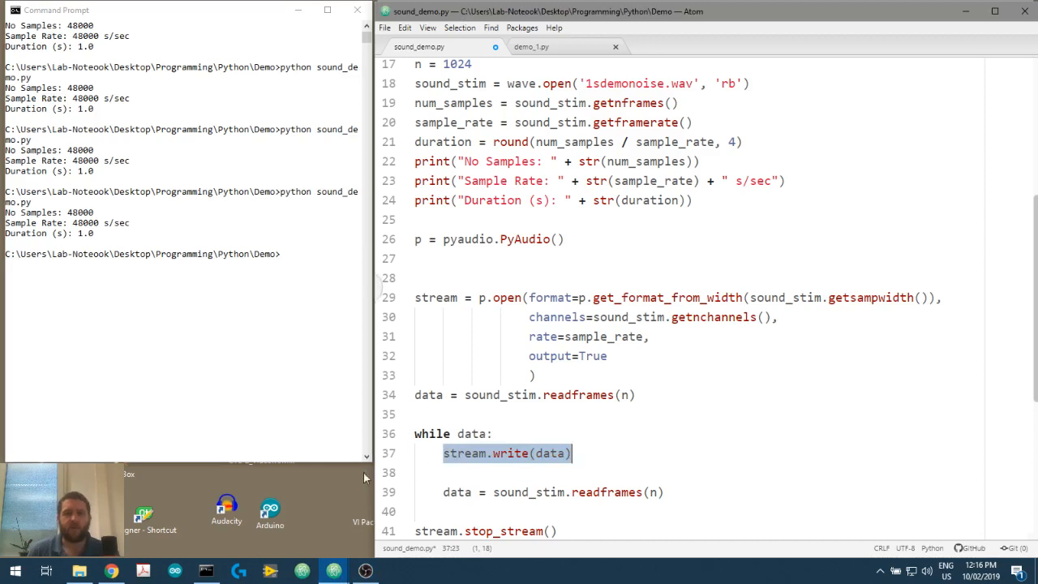
{"action": "mouse_move", "coordinate": [515, 444]}
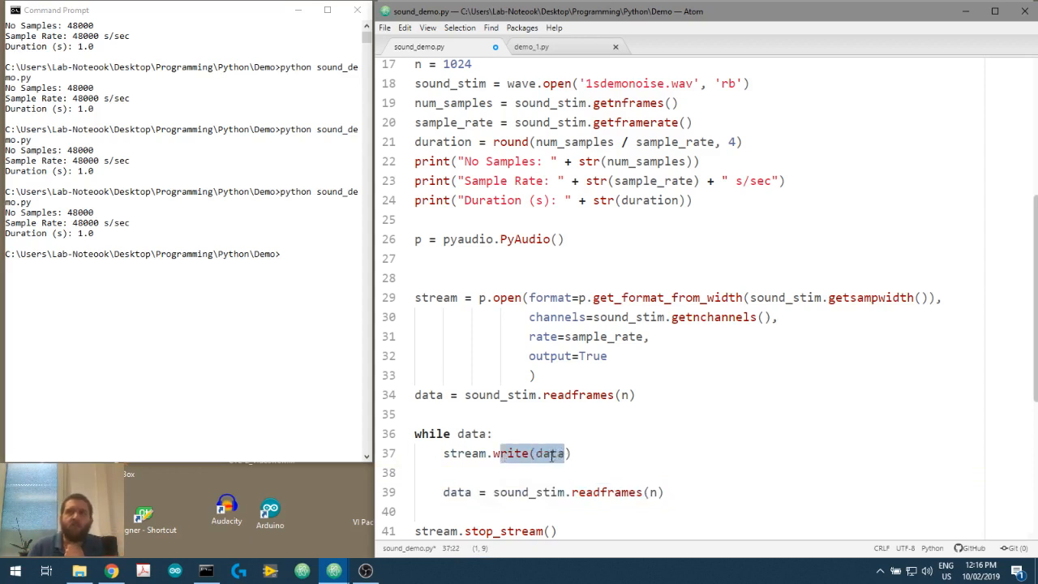
{"action": "left_click", "coordinate": [548, 454]}
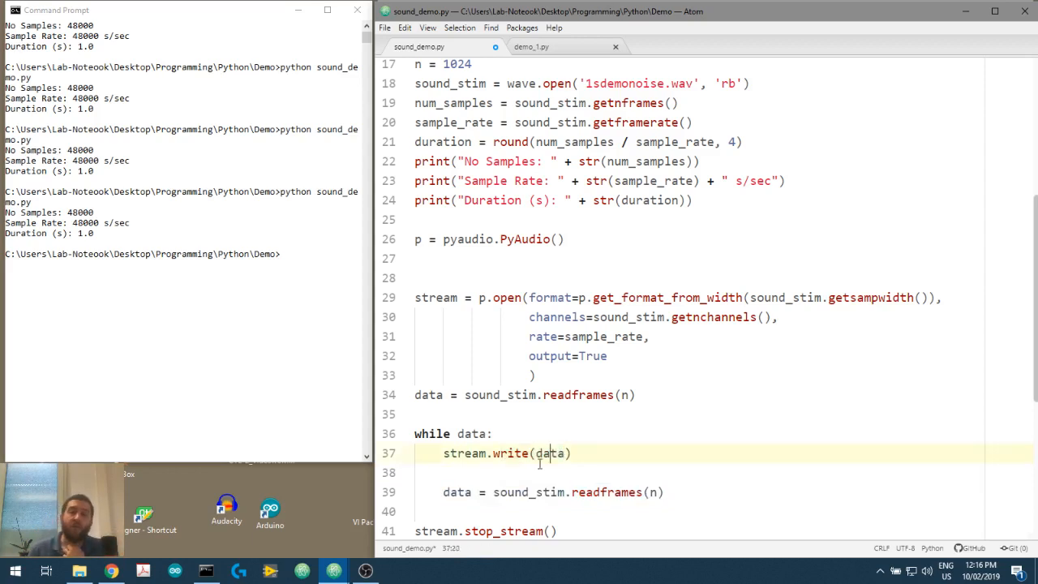
{"action": "double_click", "coordinate": [550, 454]}
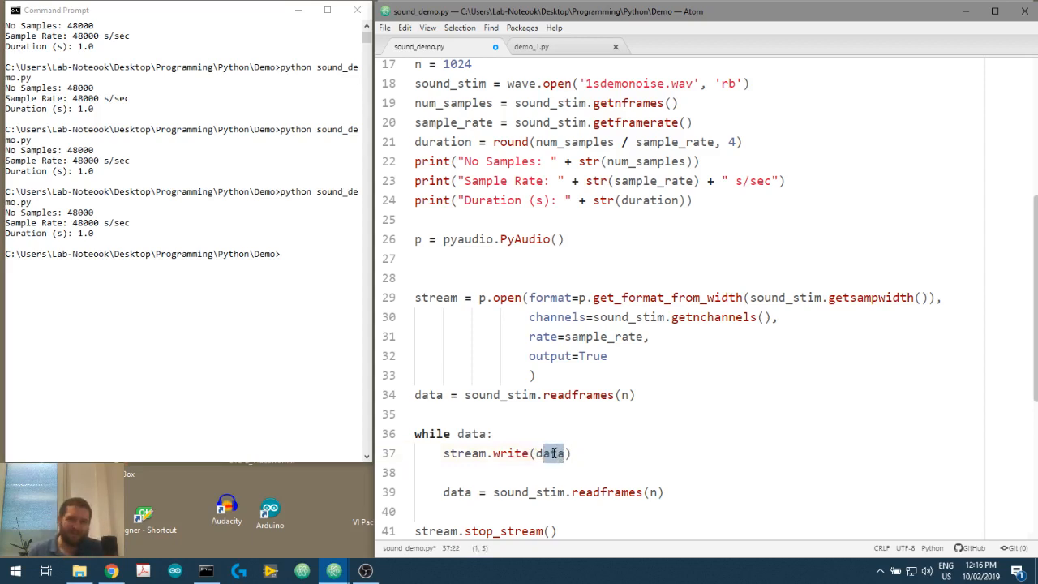
{"action": "left_click", "coordinate": [422, 396]}
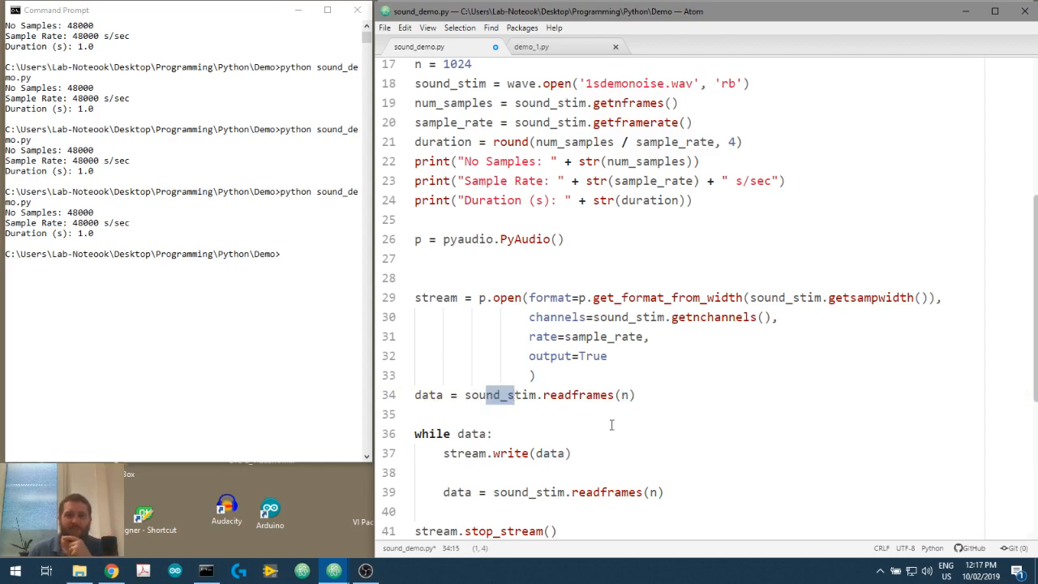
{"action": "scroll", "scroll_direction": "up", "scroll_amount": 3}
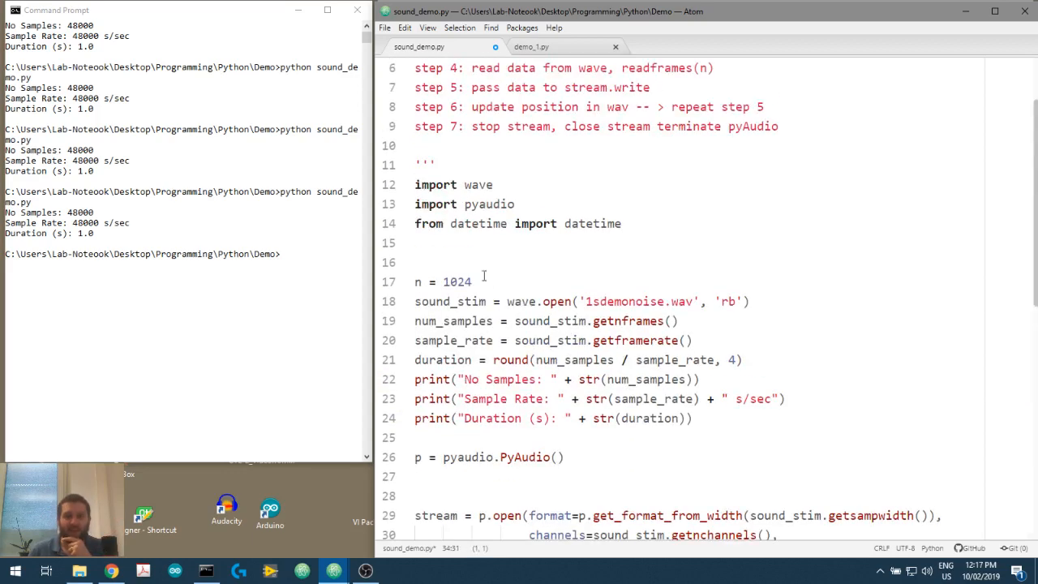
{"action": "double_click", "coordinate": [458, 282]}
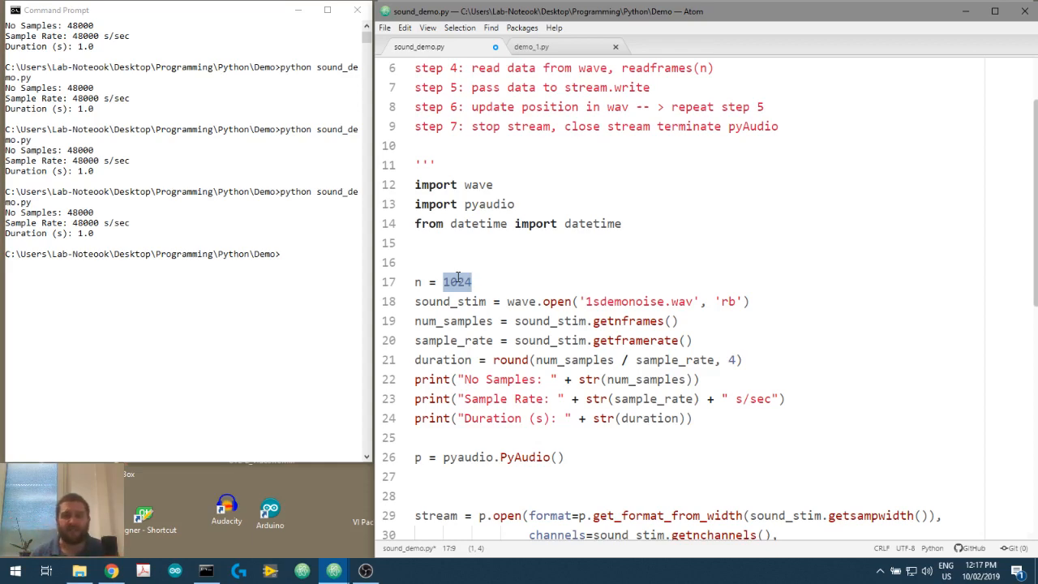
{"action": "scroll", "scroll_direction": "down", "scroll_amount": 3}
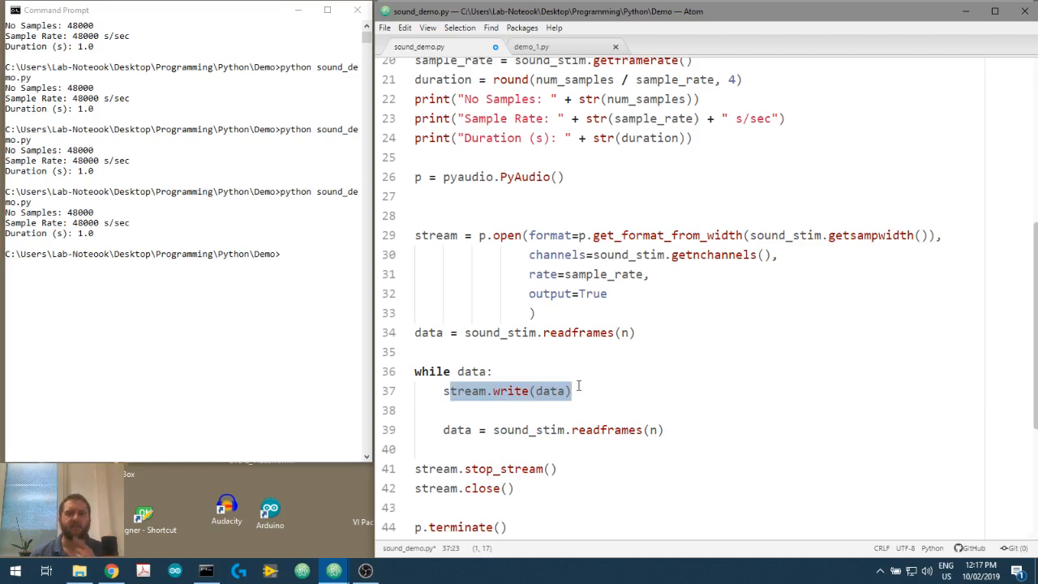
{"action": "scroll", "scroll_direction": "up", "scroll_amount": 3}
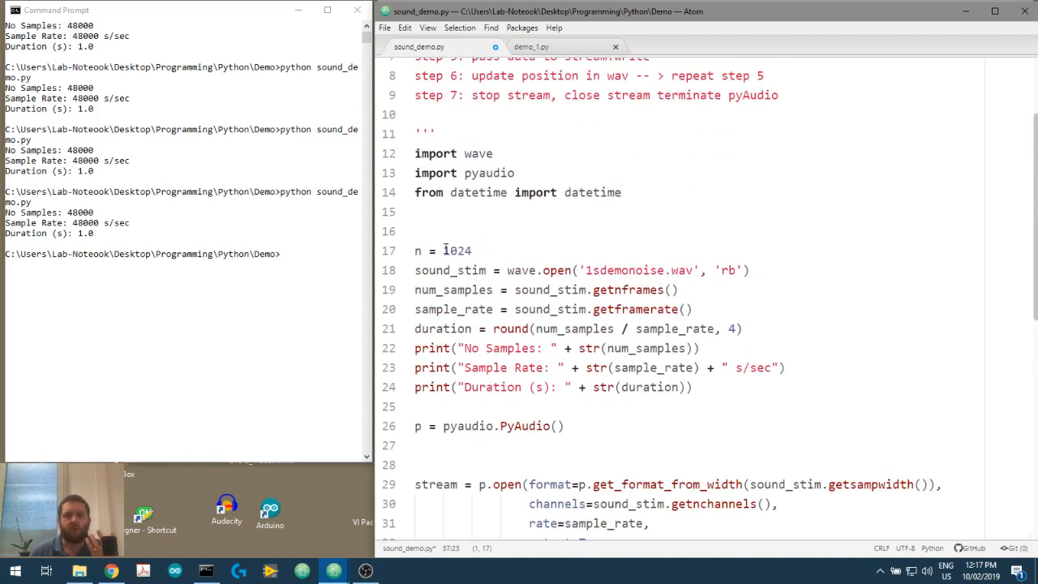
{"action": "double_click", "coordinate": [457, 250]}
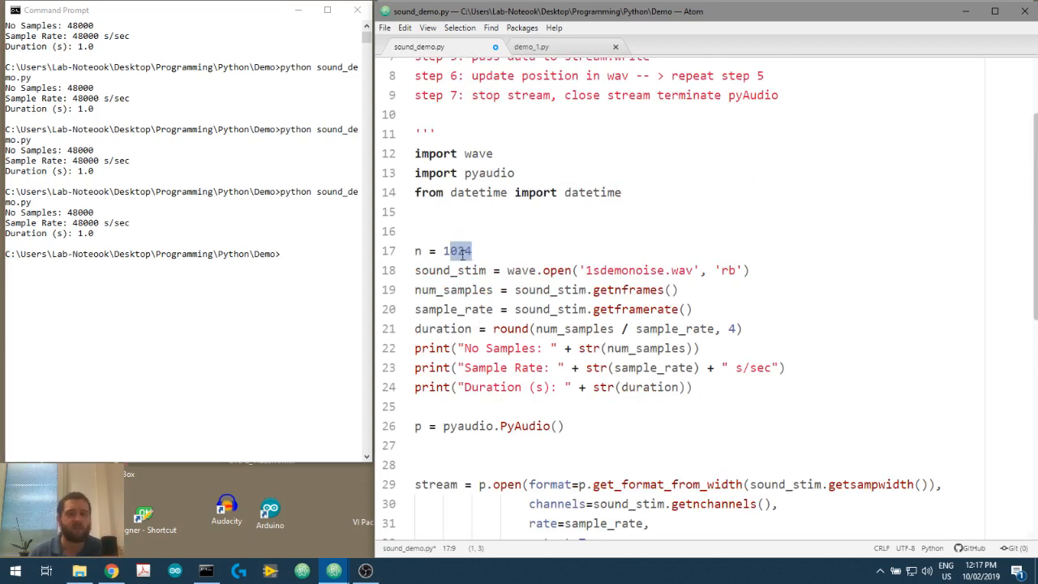
{"action": "scroll", "scroll_direction": "down", "scroll_amount": 3}
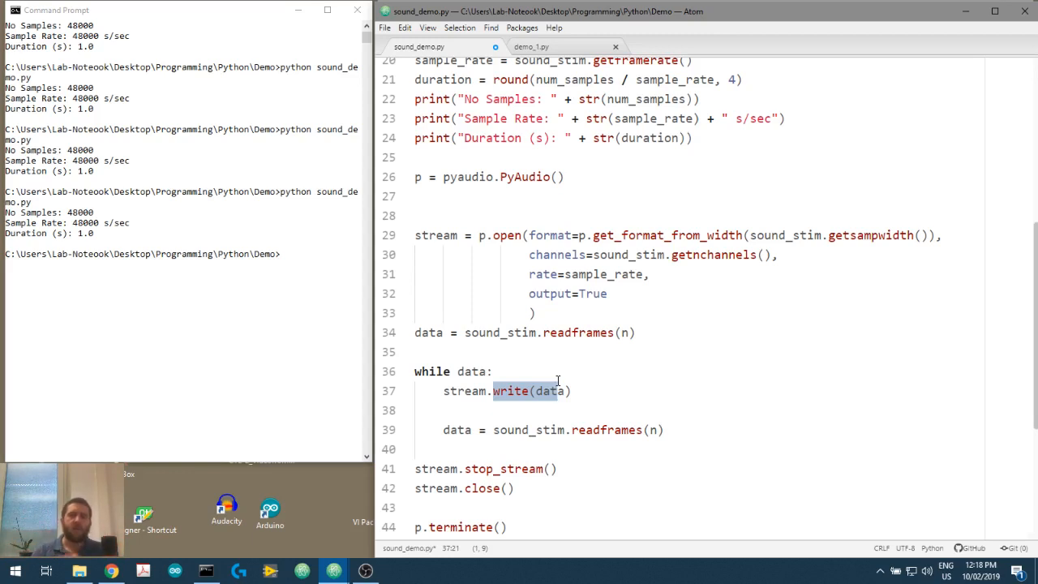
Put the timed while-loop printing delta time around each stream.write in place of the old loop.
{"action": "scroll", "scroll_direction": "down", "scroll_amount": 3}
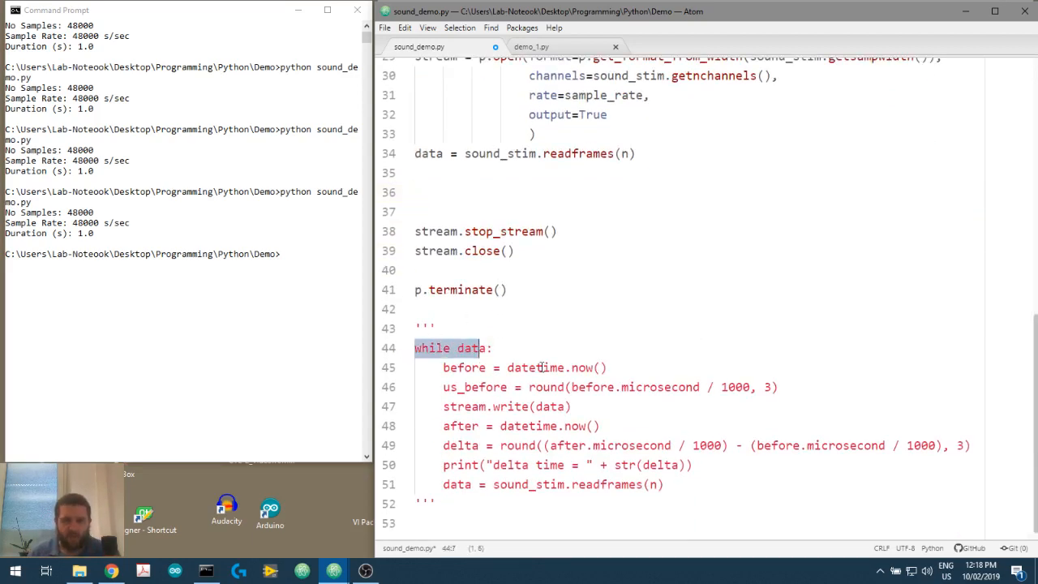
{"action": "scroll", "scroll_direction": "up", "scroll_amount": 3}
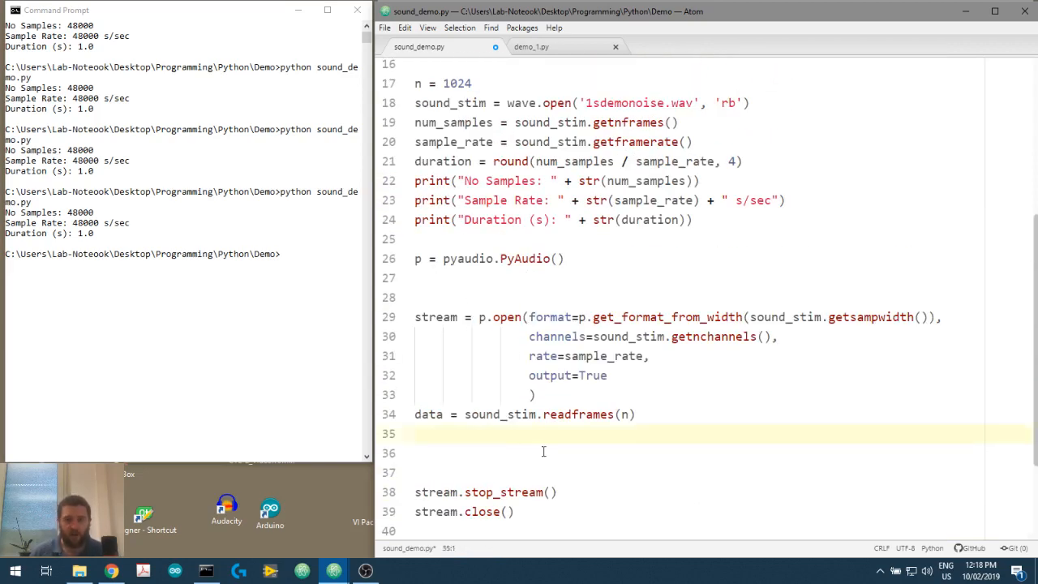
{"action": "scroll", "scroll_direction": "down", "scroll_amount": 3}
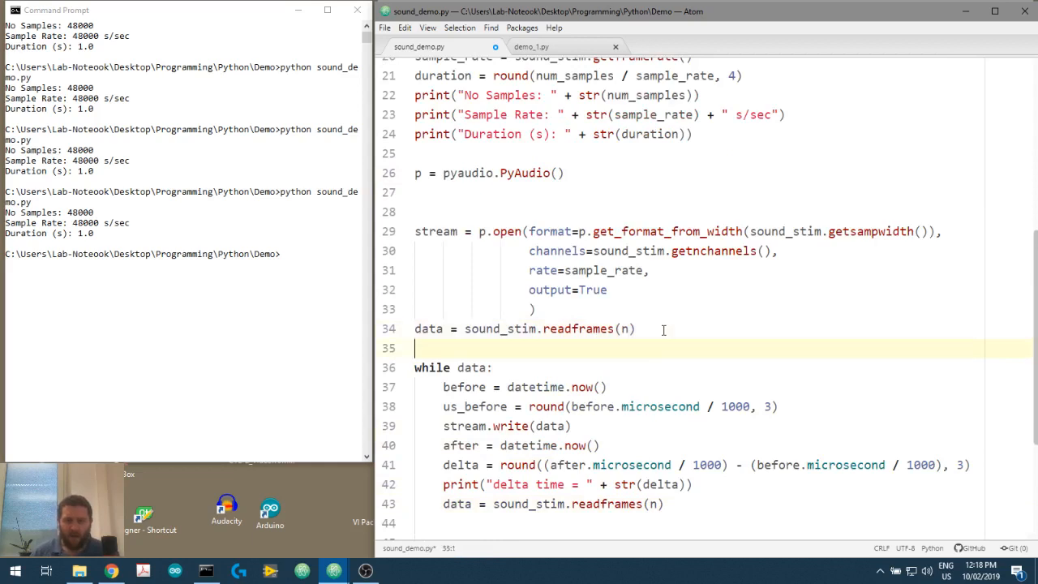
{"action": "left_click", "coordinate": [429, 367]}
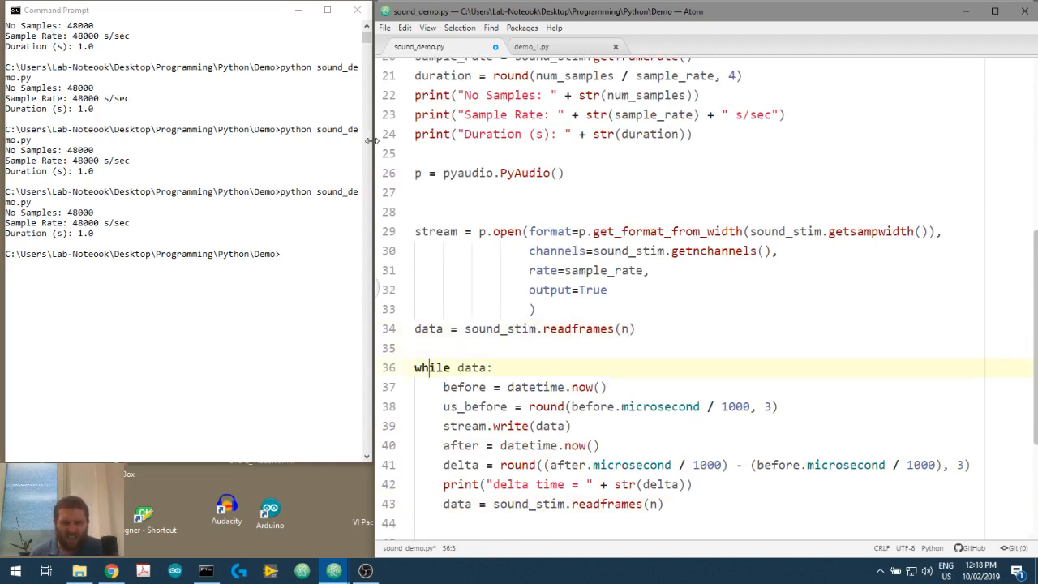
{"action": "double_click", "coordinate": [462, 386]}
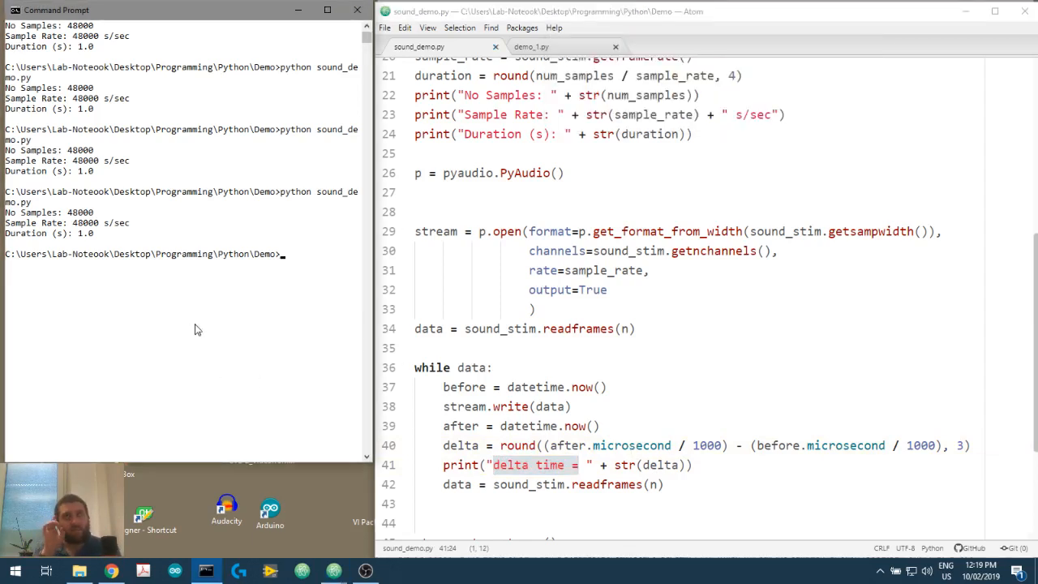
{"action": "mouse_move", "coordinate": [219, 292]}
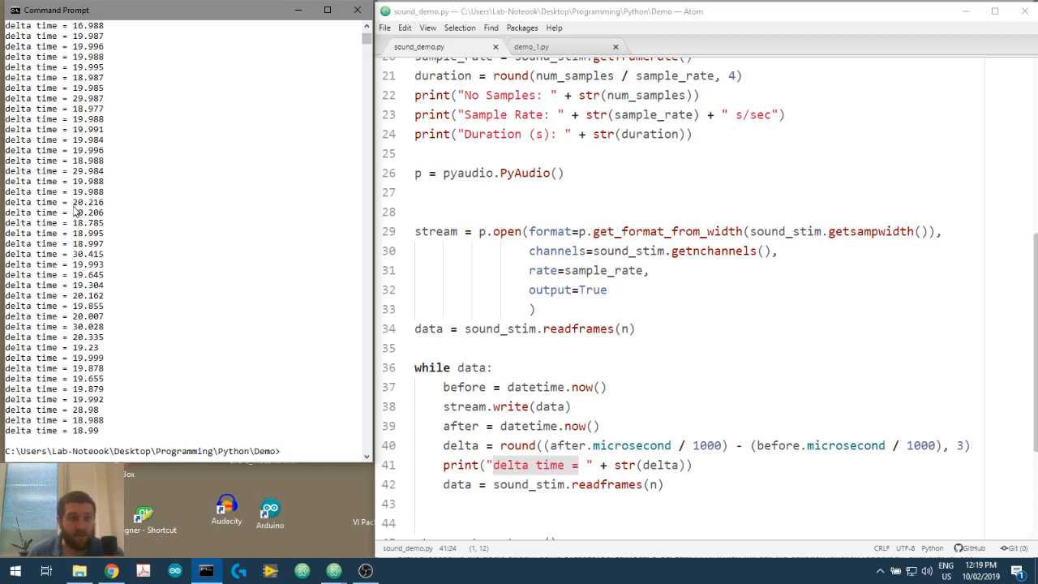
{"action": "mouse_move", "coordinate": [85, 295]}
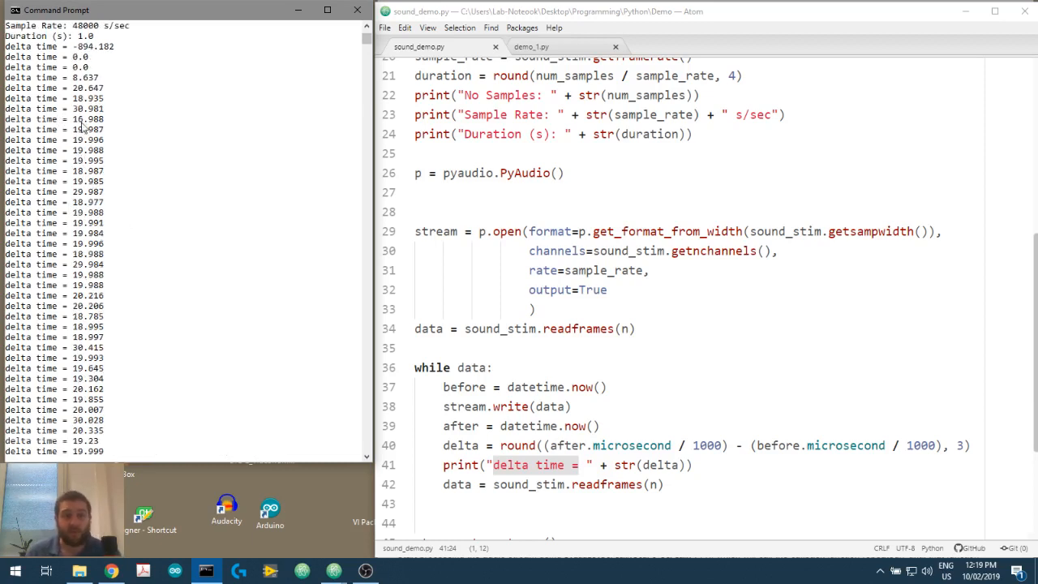
{"action": "mouse_move", "coordinate": [68, 62]}
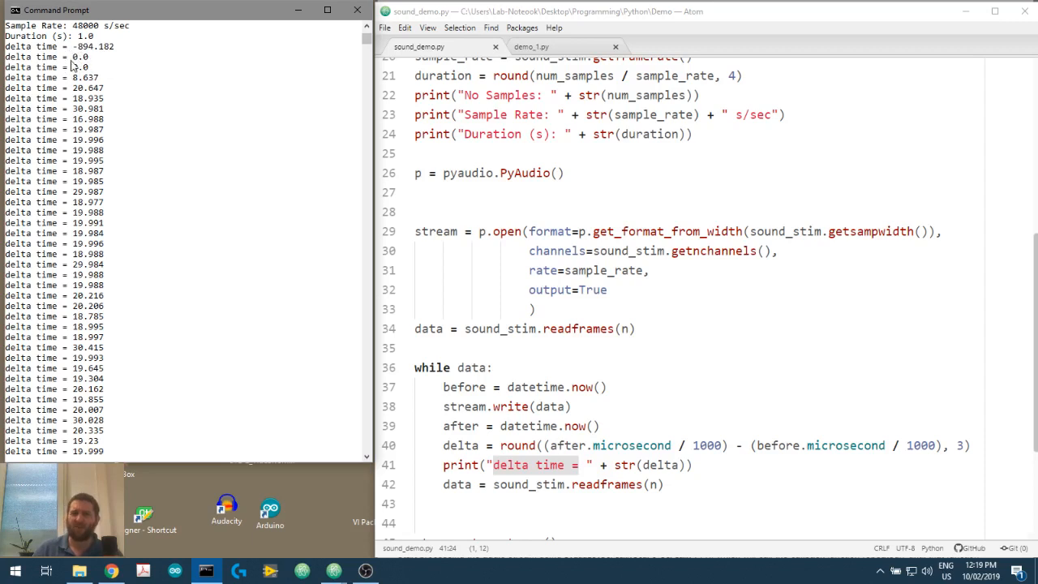
{"action": "mouse_move", "coordinate": [81, 222]}
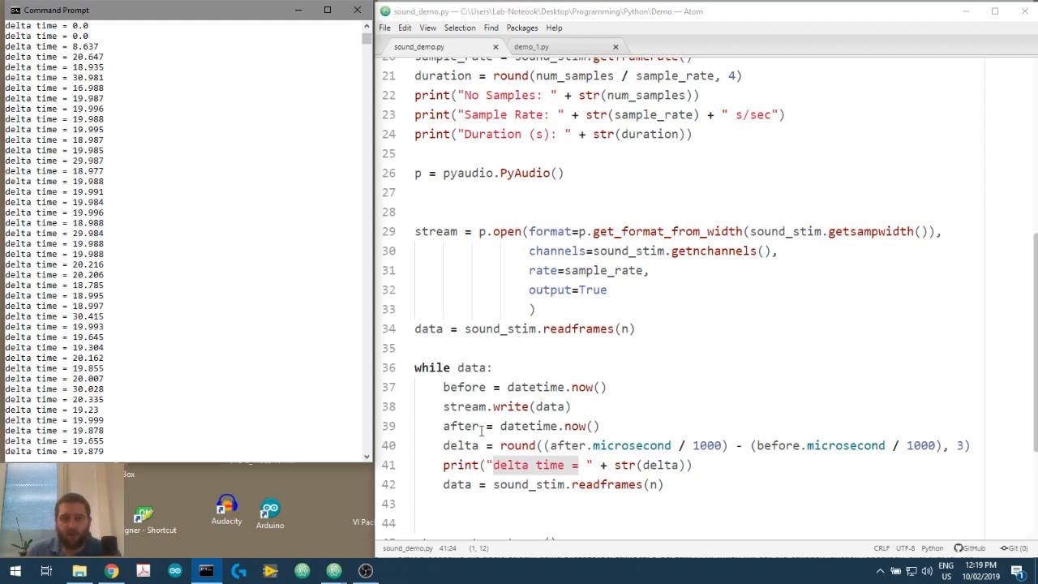
Run python sound_demo.py and point to stream.write as the source of the ~20 ms deltas.
{"action": "double_click", "coordinate": [506, 405]}
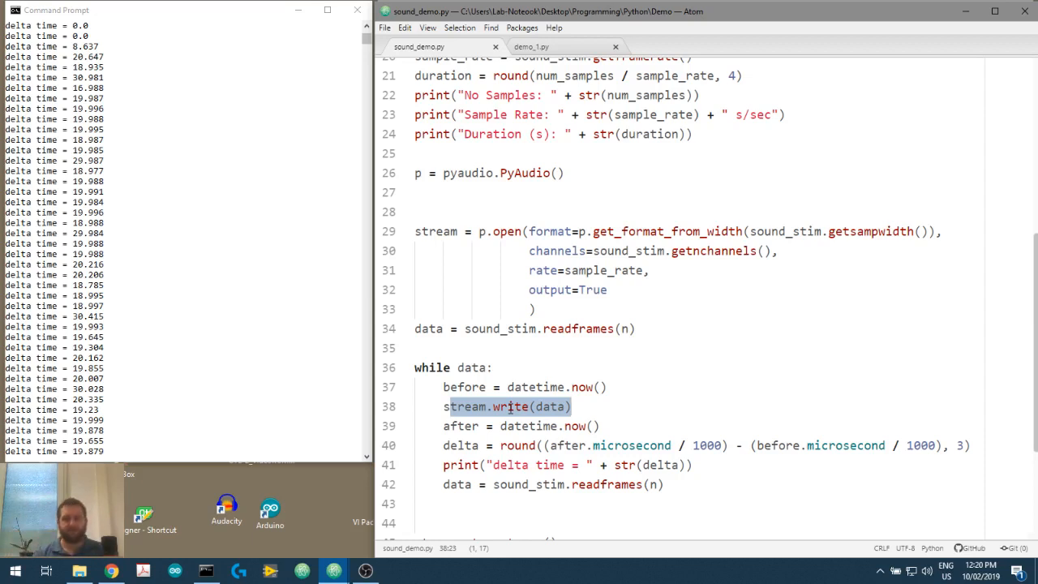
Add a stream_callback = callback argument to p.open after output=True.
{"action": "left_click", "coordinate": [645, 289]}
{"action": "type", "text": ","}
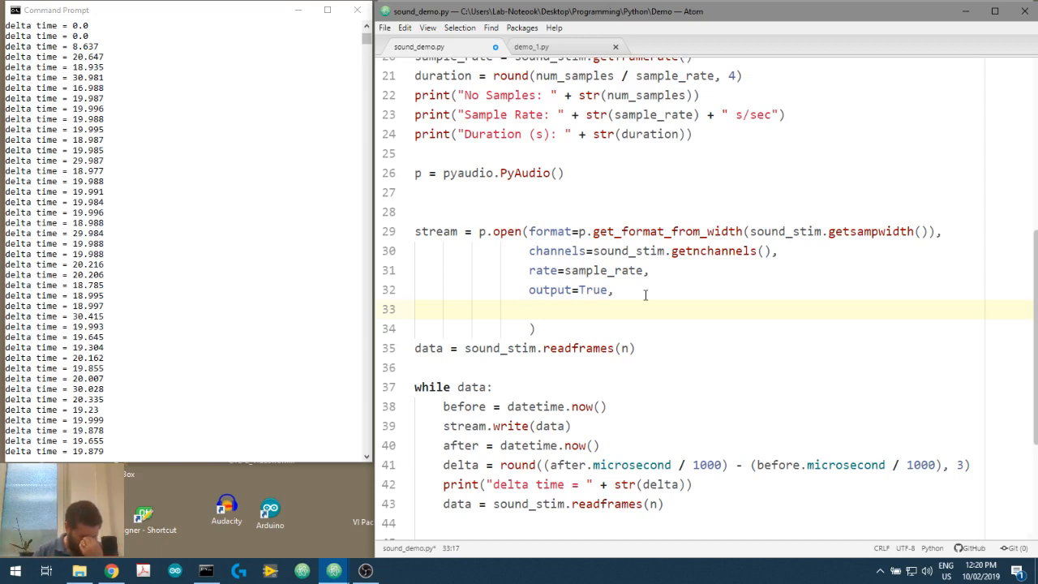
{"action": "type", "text": "stream_"}
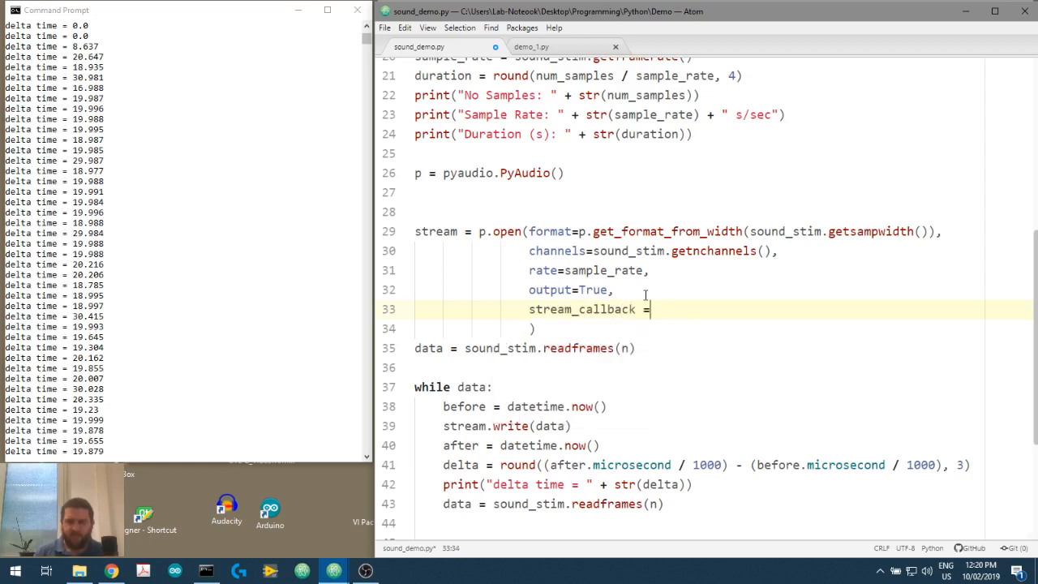
{"action": "type", "text": "callback"}
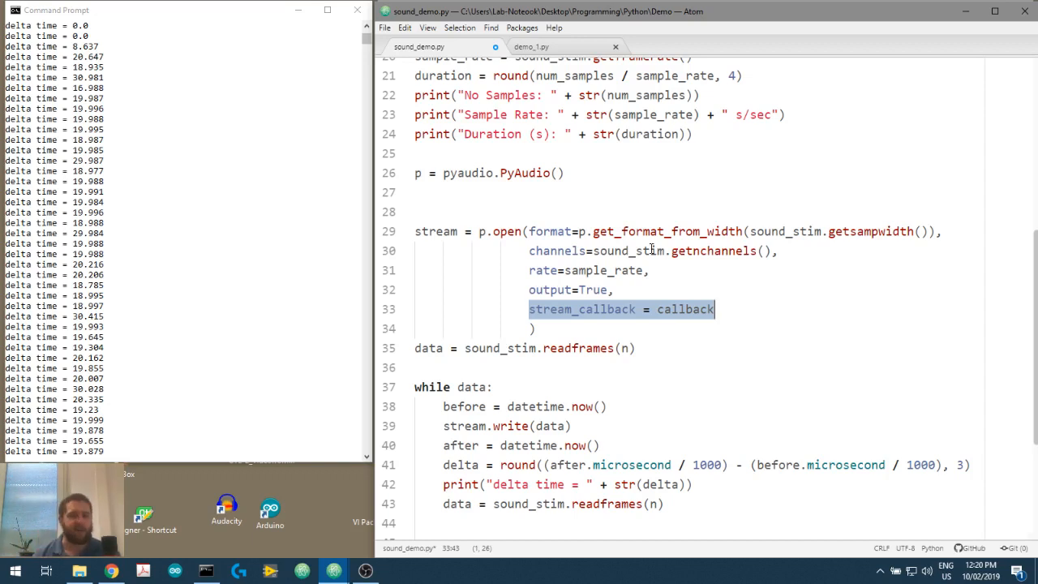
Begin a 'def callback():' stub above p.open, below the PyAudio instance.
{"action": "left_click", "coordinate": [538, 191]}
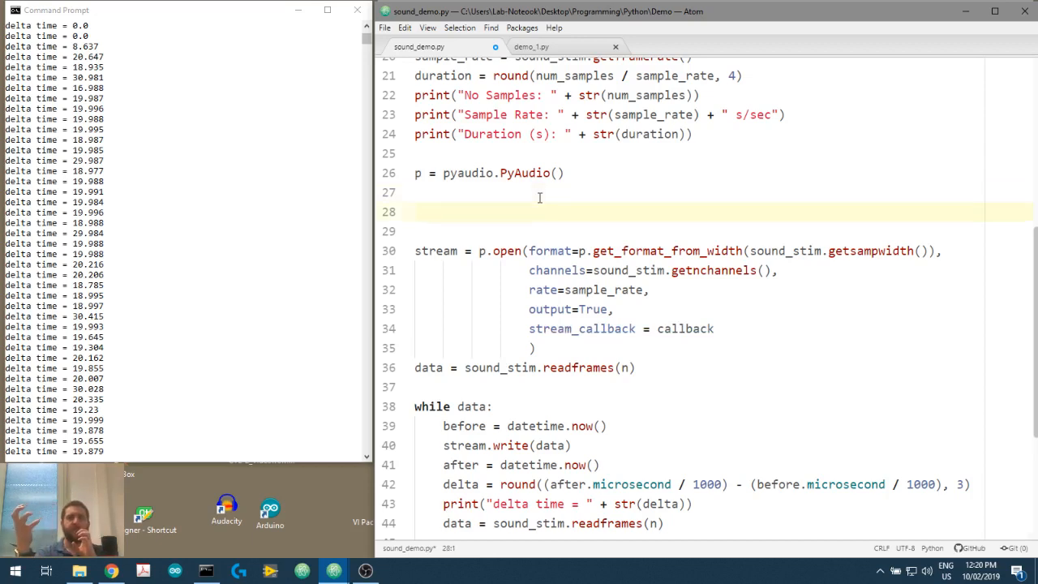
{"action": "left_click", "coordinate": [416, 211]}
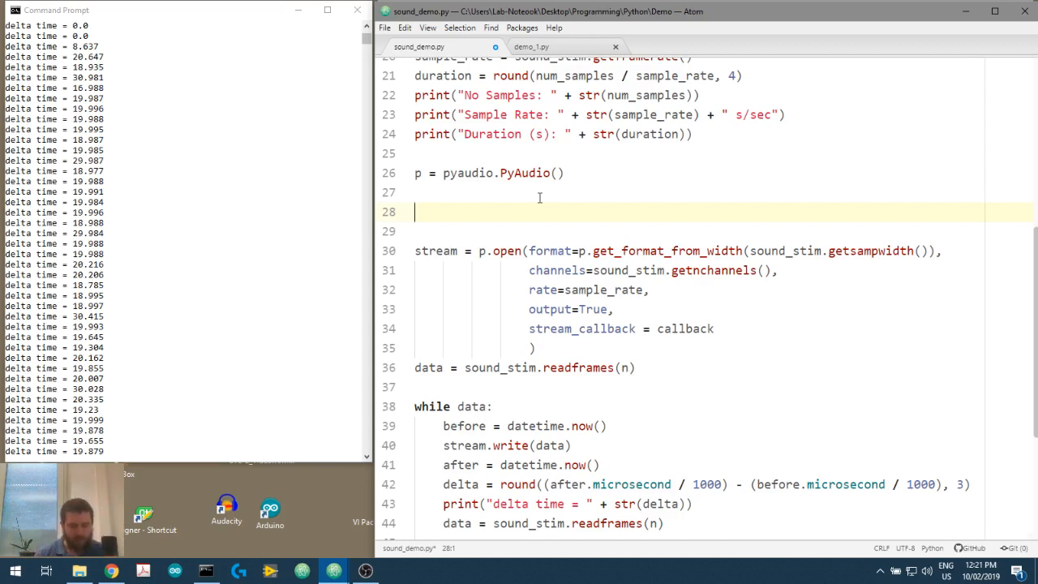
{"action": "type", "text": "def"}
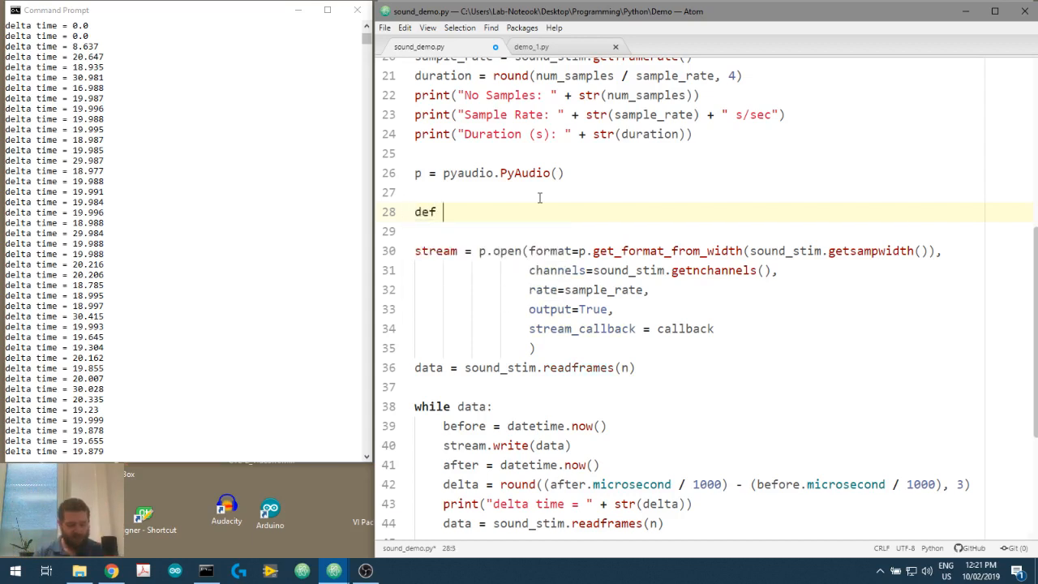
{"action": "type", "text": "callback():"}
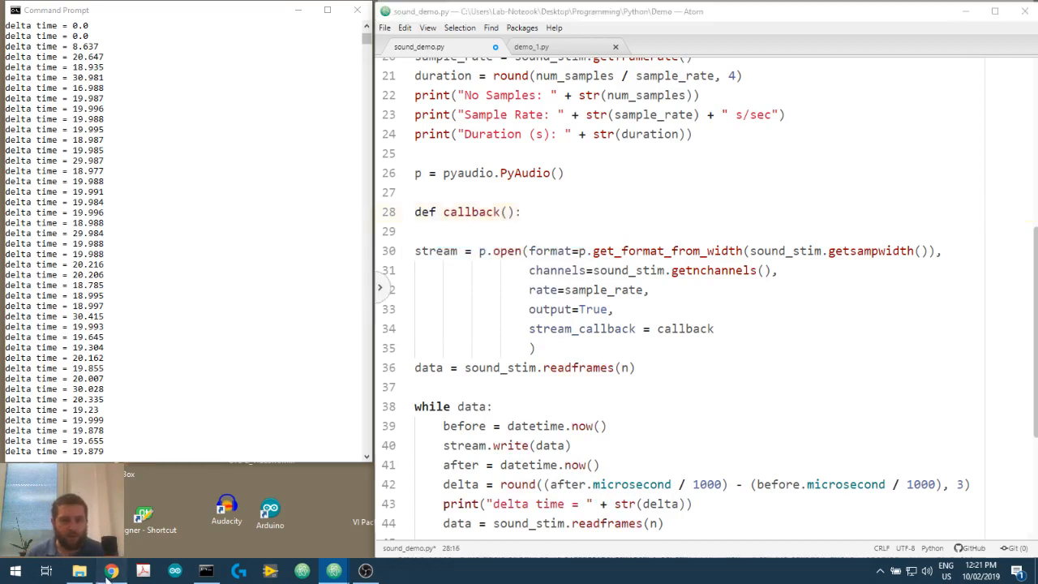
Find the PyAudio callback-mode example in Chrome and highlight its in_data, frame_count, time_info, status parameters.
{"action": "left_click", "coordinate": [112, 571]}
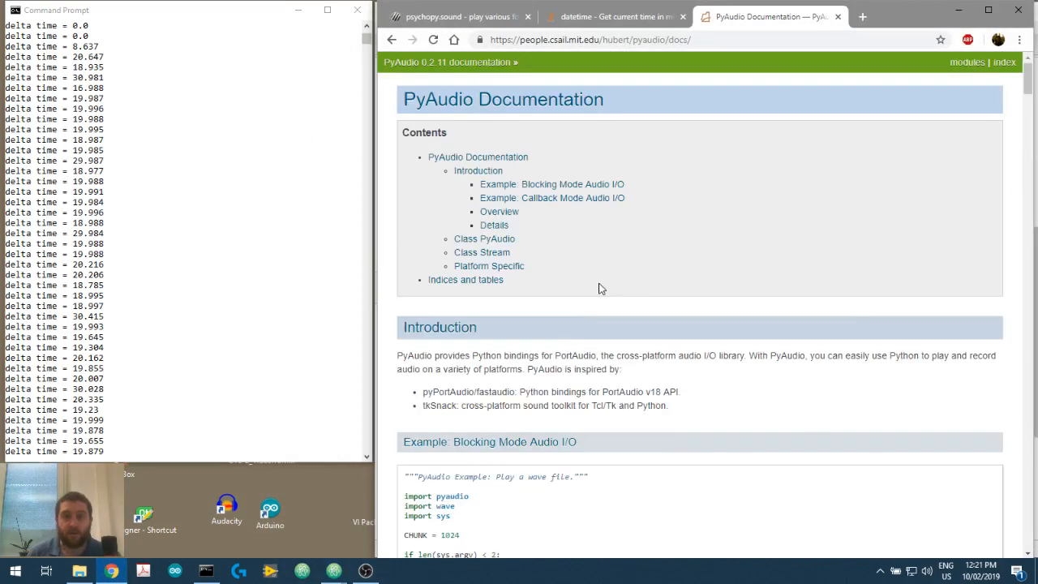
{"action": "scroll", "scroll_direction": "down", "scroll_amount": 3}
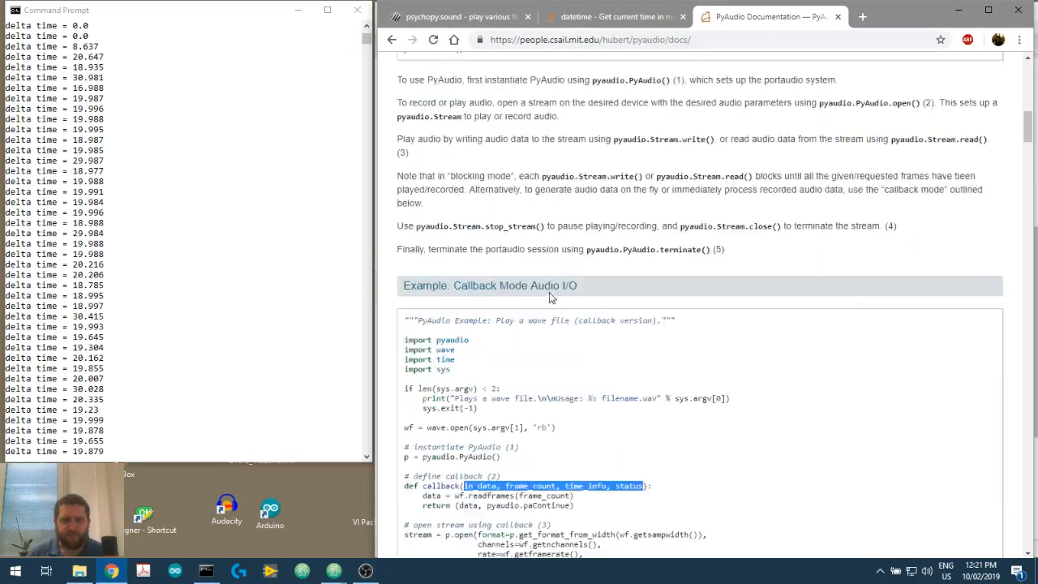
{"action": "scroll", "scroll_direction": "down", "scroll_amount": 3}
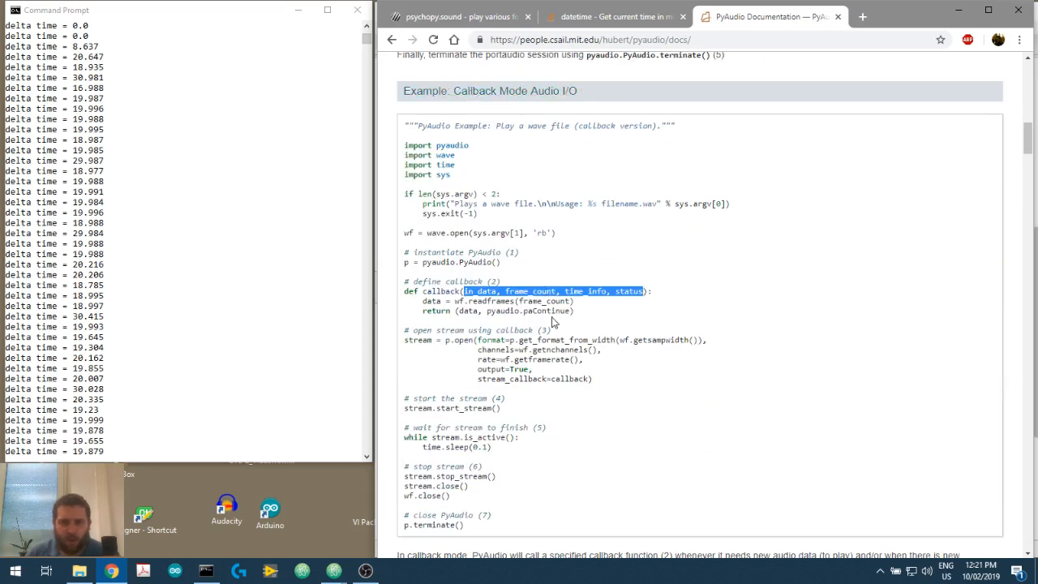
{"action": "left_click", "coordinate": [468, 291]}
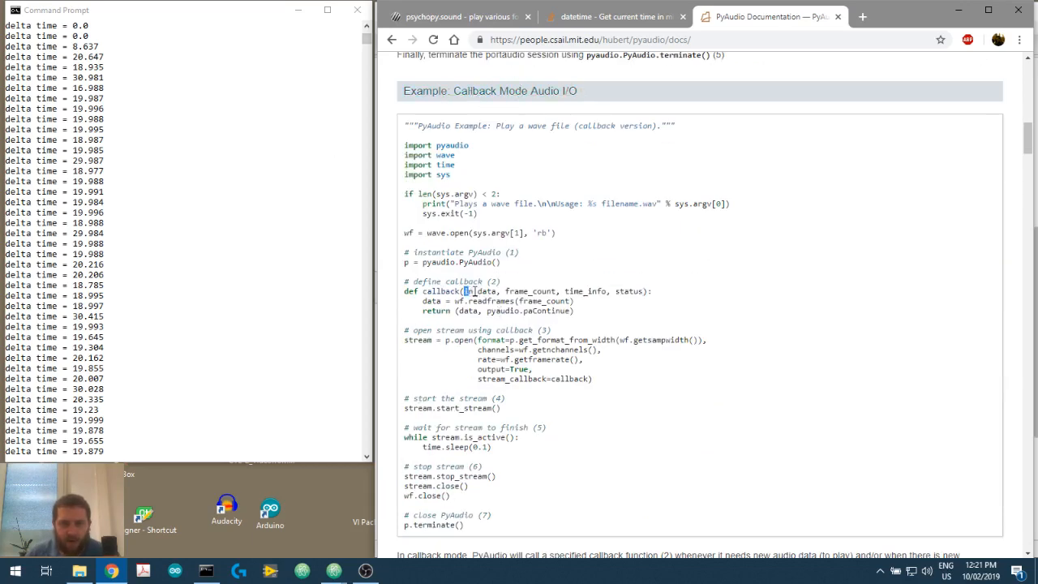
{"action": "left_click_drag", "start_coordinate": [467, 292], "coordinate": [645, 292]}
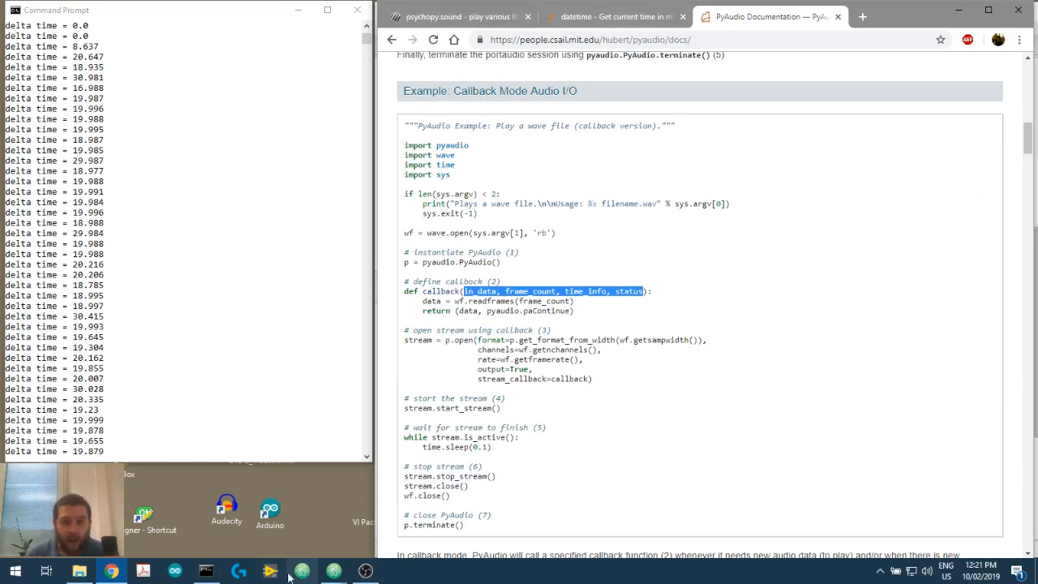
{"action": "mouse_move", "coordinate": [302, 571]}
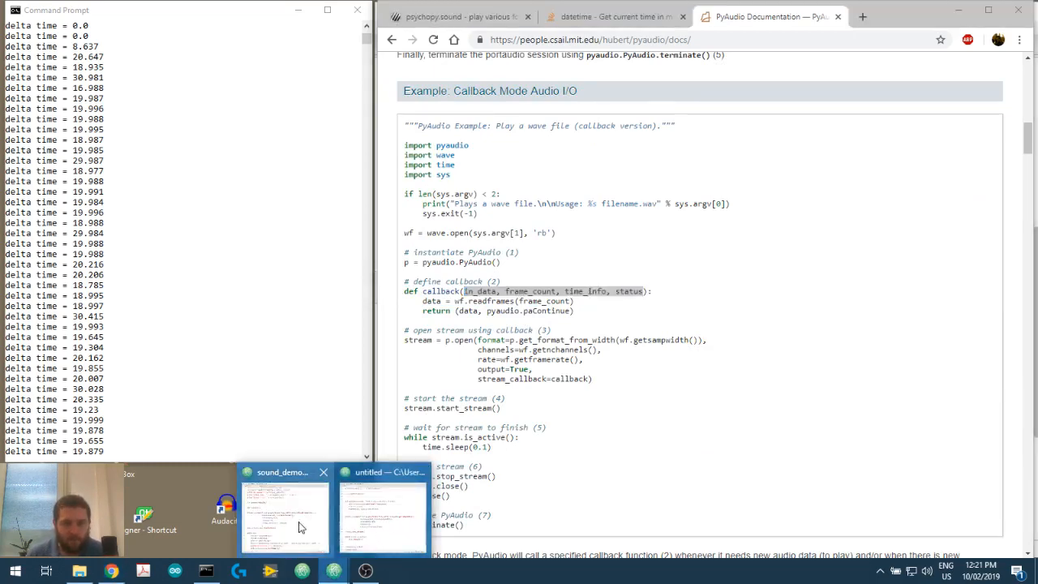
Give callback the parameters in_data, frame_count, time_info, status and start its body.
{"action": "left_click", "coordinate": [284, 515]}
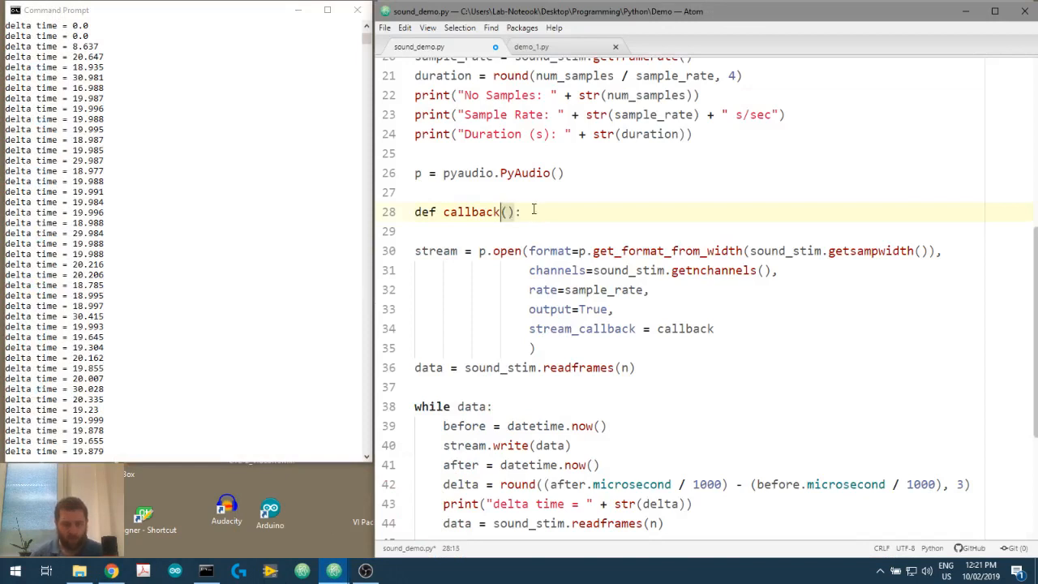
{"action": "type", "text": "in_data, frame_count, time_info, status"}
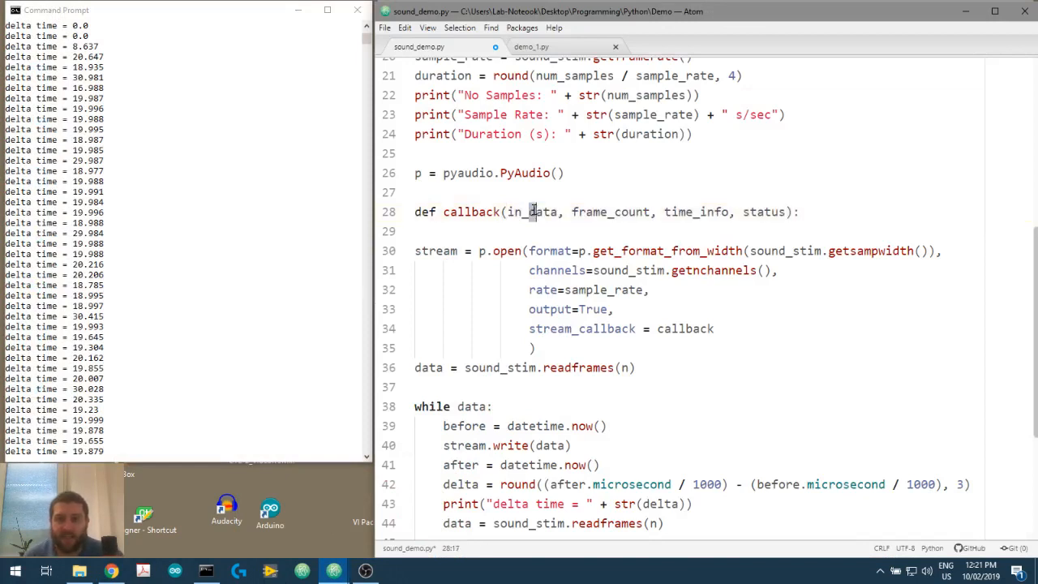
{"action": "left_click", "coordinate": [761, 211]}
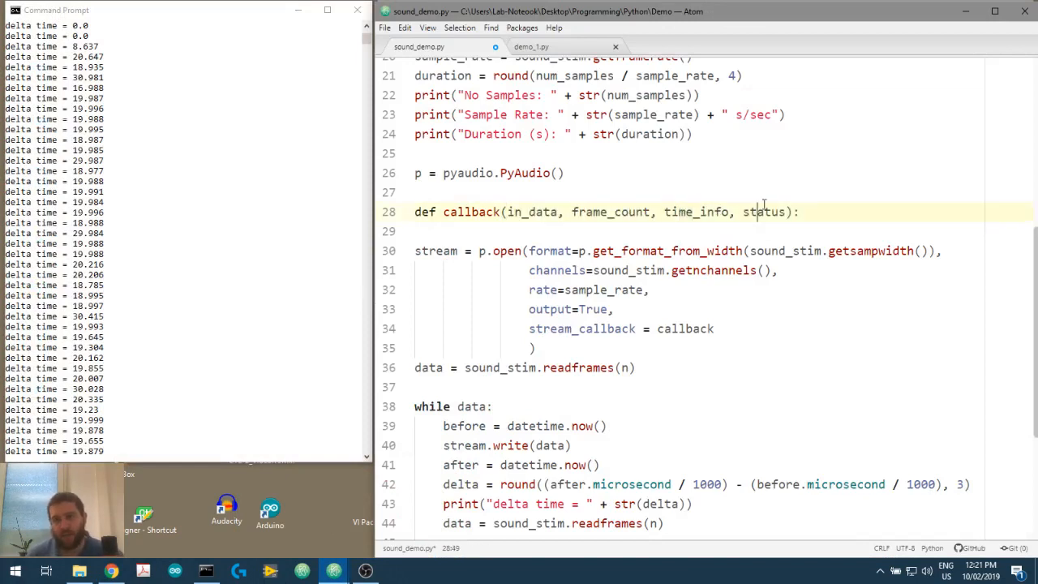
{"action": "key", "text": "enter"}
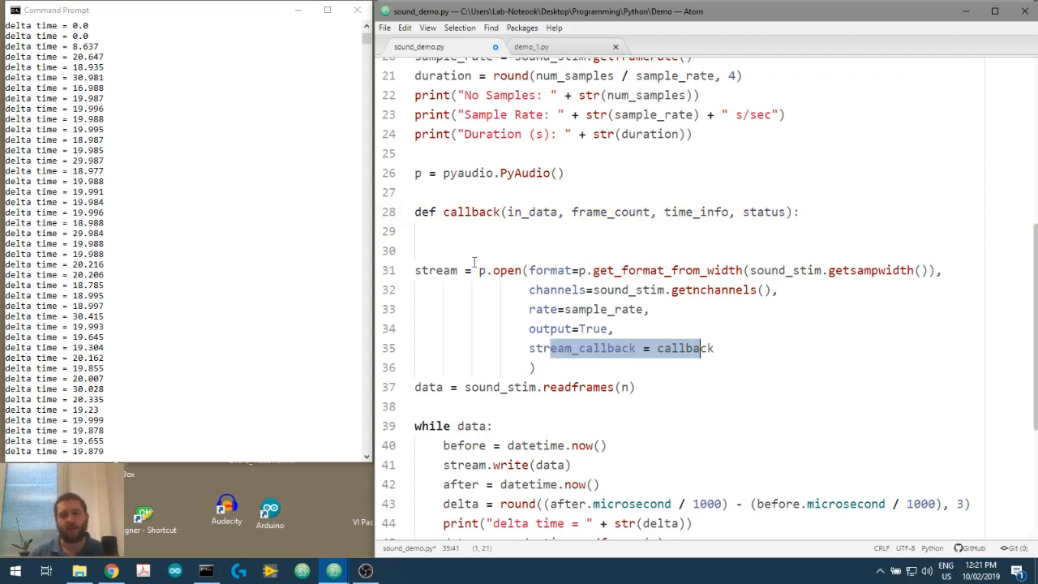
{"action": "mouse_move", "coordinate": [500, 260]}
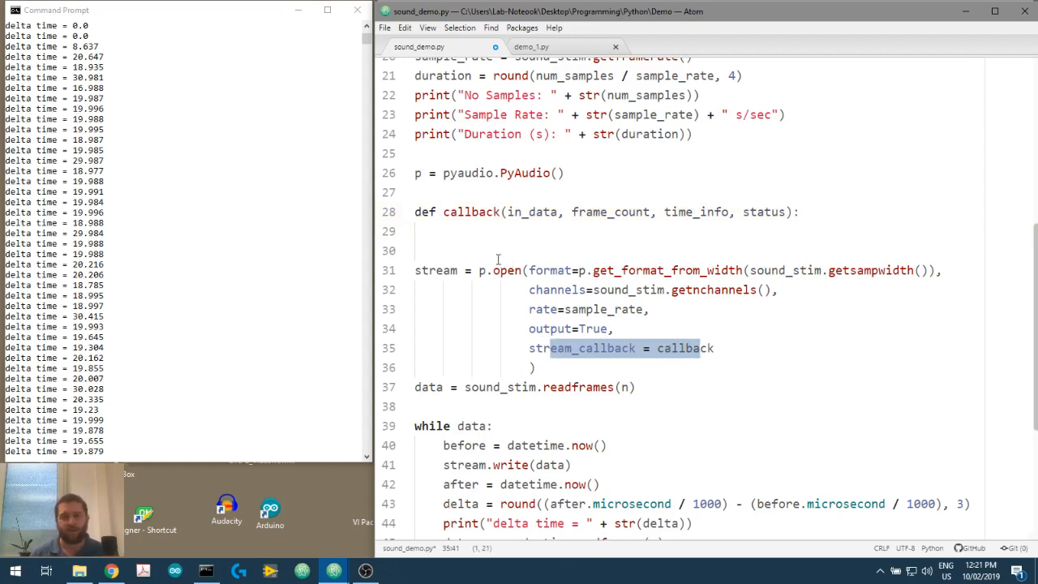
In callback, read frame_count frames from sound_stim and return (data, pyaudio.paContinue).
{"action": "left_click", "coordinate": [494, 230]}
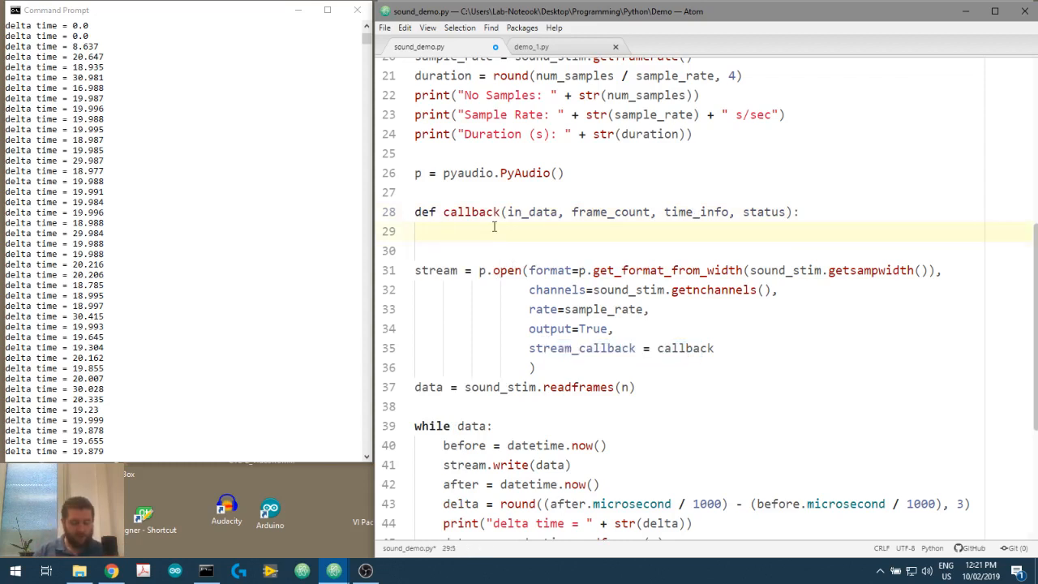
{"action": "type", "text": "data ="}
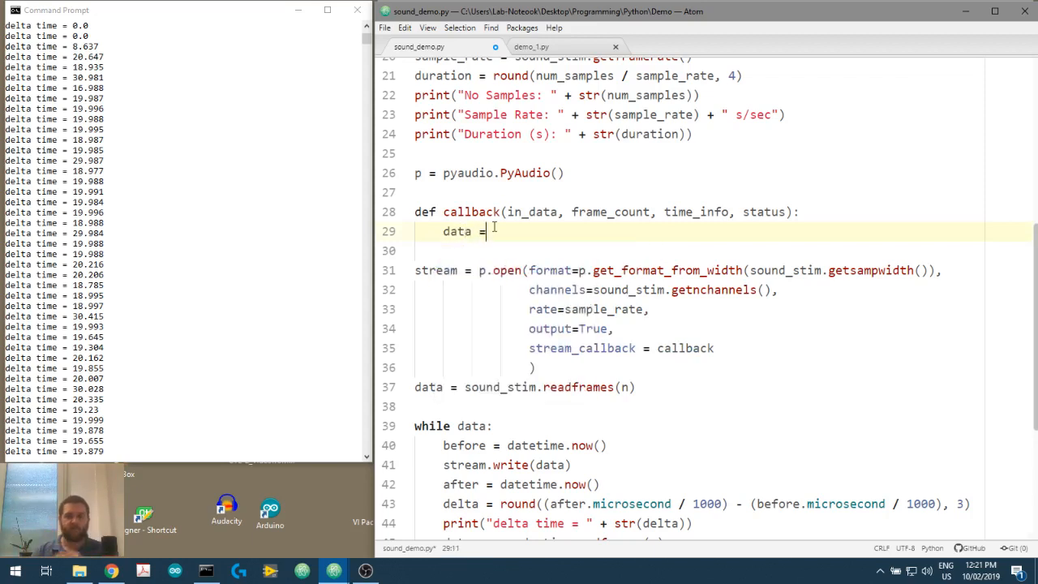
{"action": "type", "text": "sound_stim"}
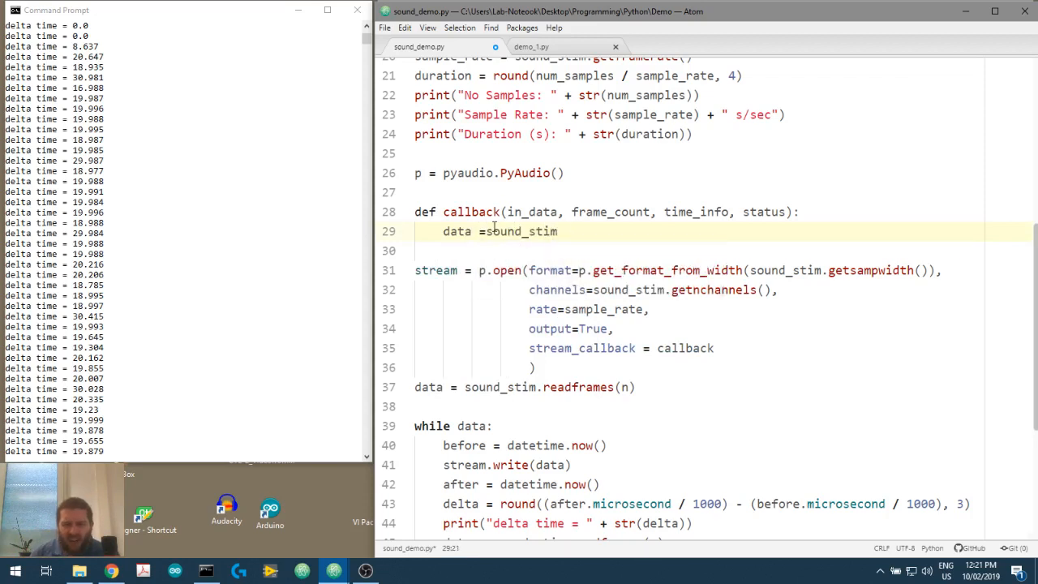
{"action": "type", "text": ".readframes(f"}
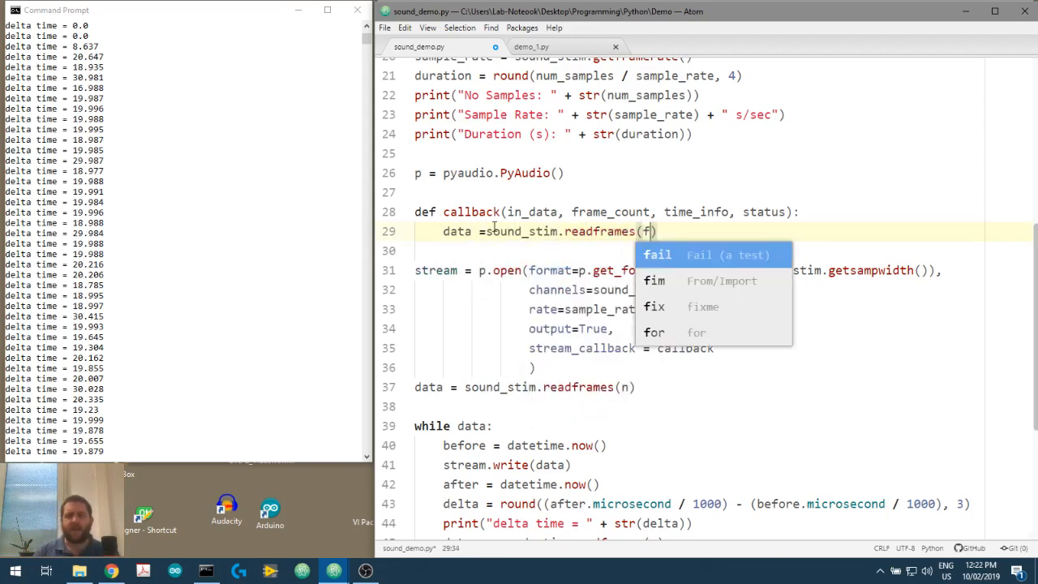
{"action": "type", "text": "rame+"}
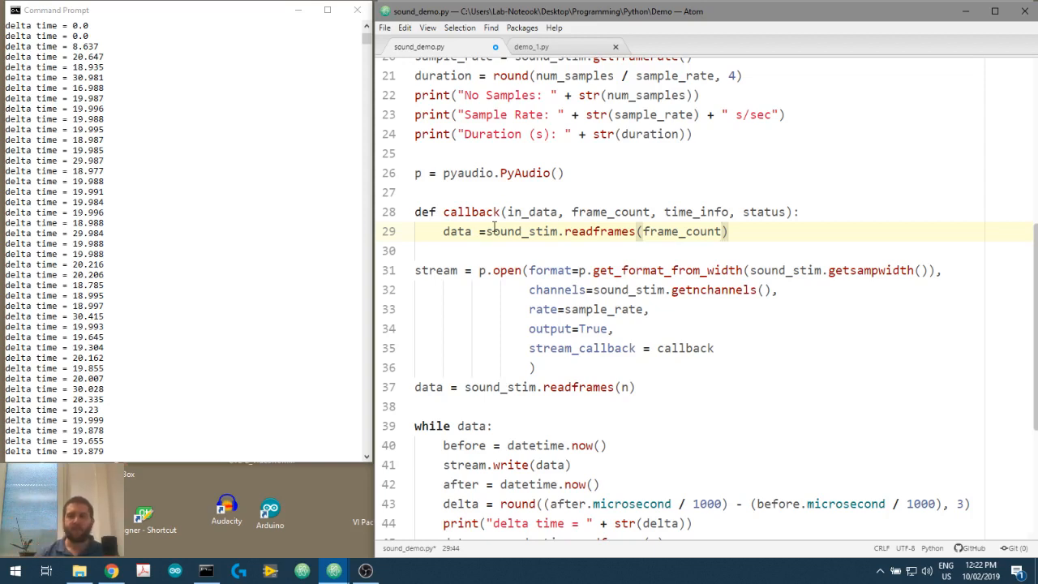
{"action": "type", "text": "return("}
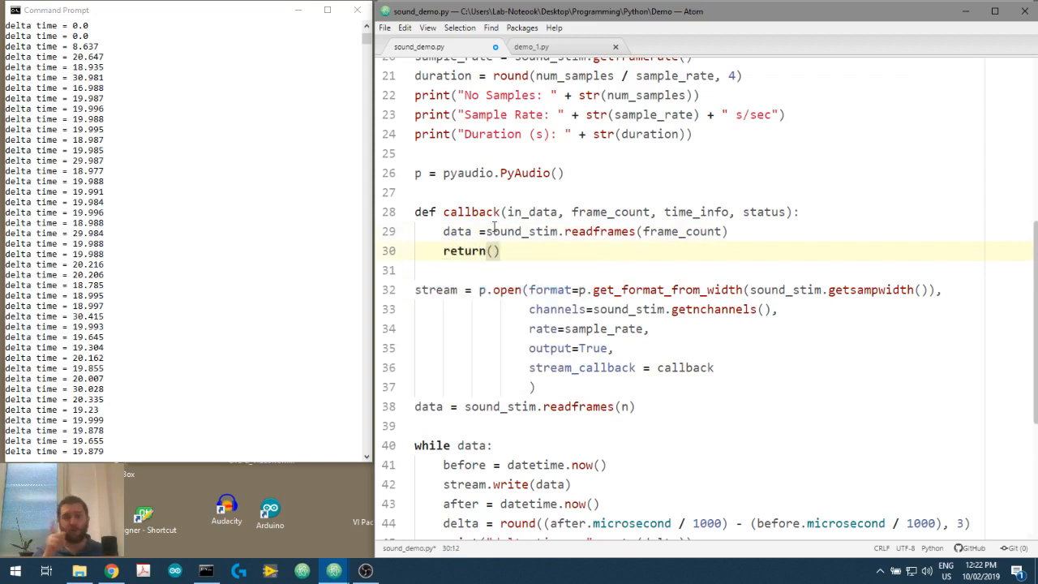
{"action": "type", "text": "data,"}
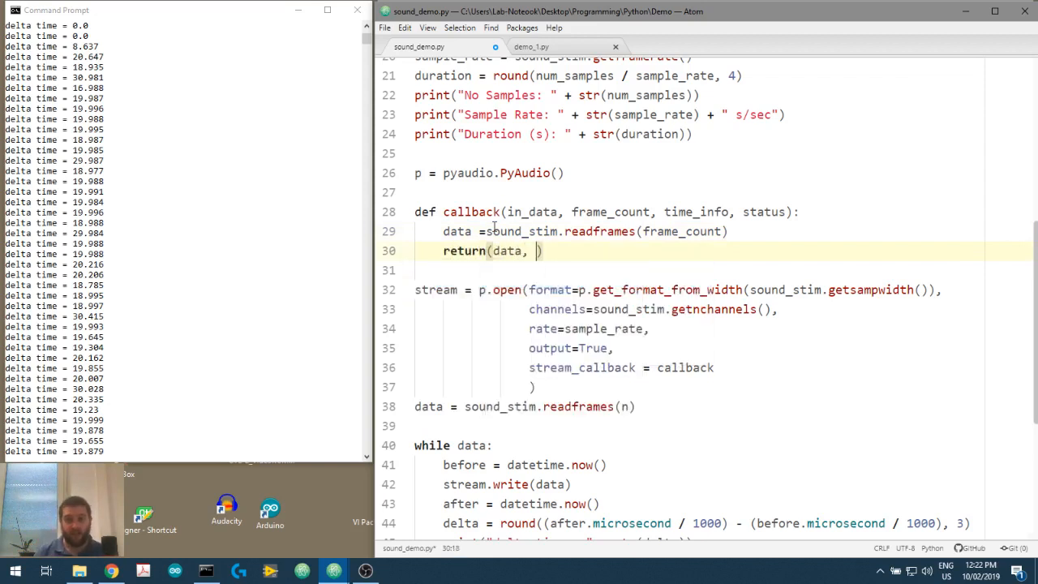
{"action": "type", "text": "pyad"}
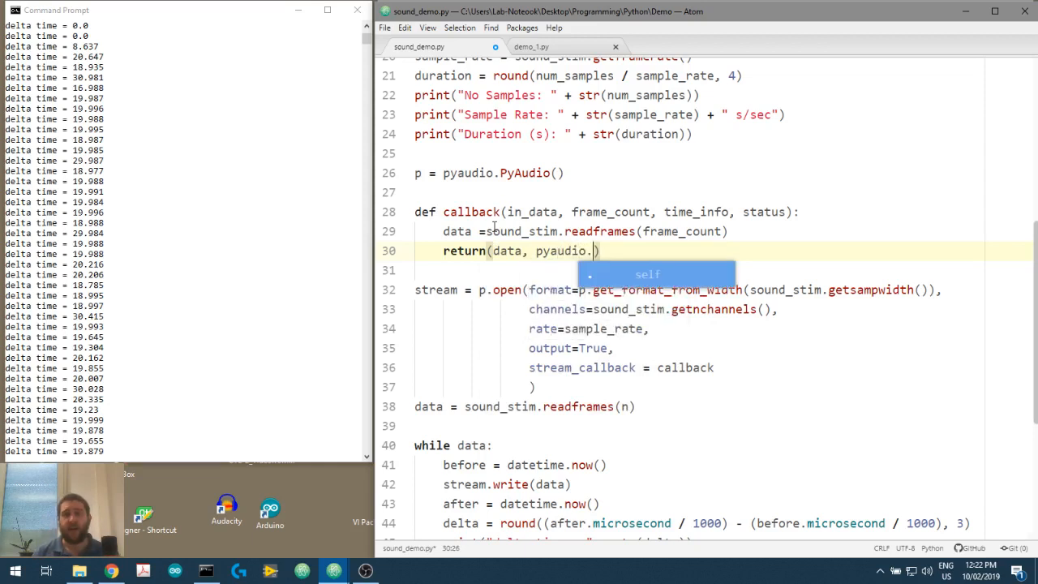
{"action": "type", "text": "paContinue"}
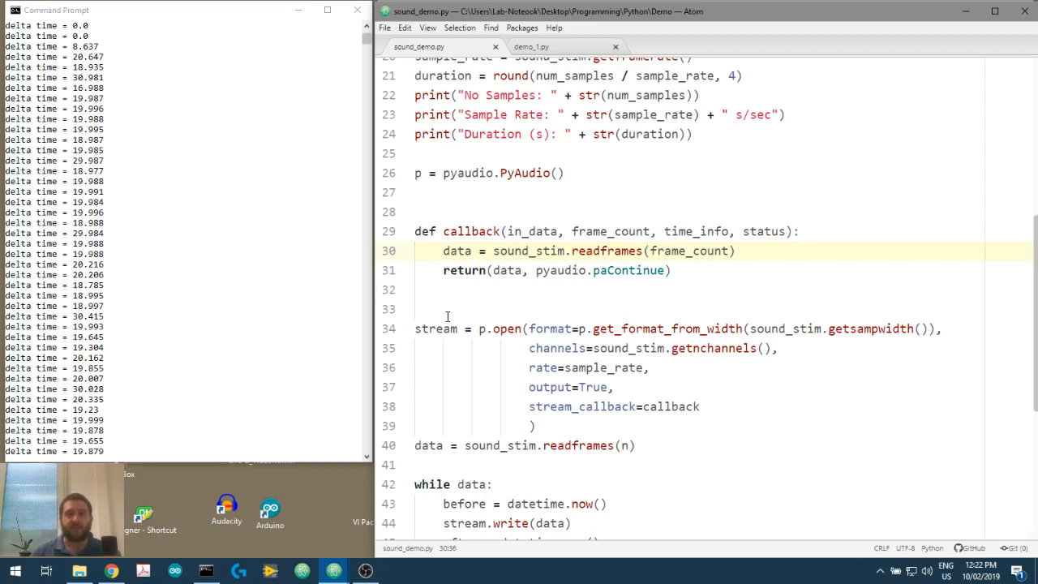
Delete the initial readframes call and the old while loop, leaving a gap before stream.stop_stream().
{"action": "double_click", "coordinate": [675, 406]}
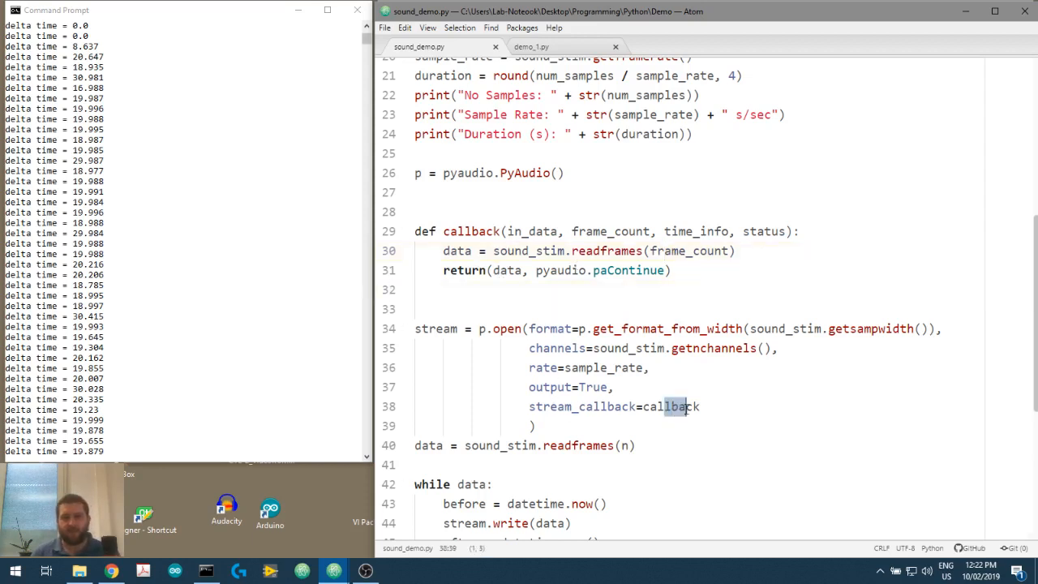
{"action": "double_click", "coordinate": [470, 230]}
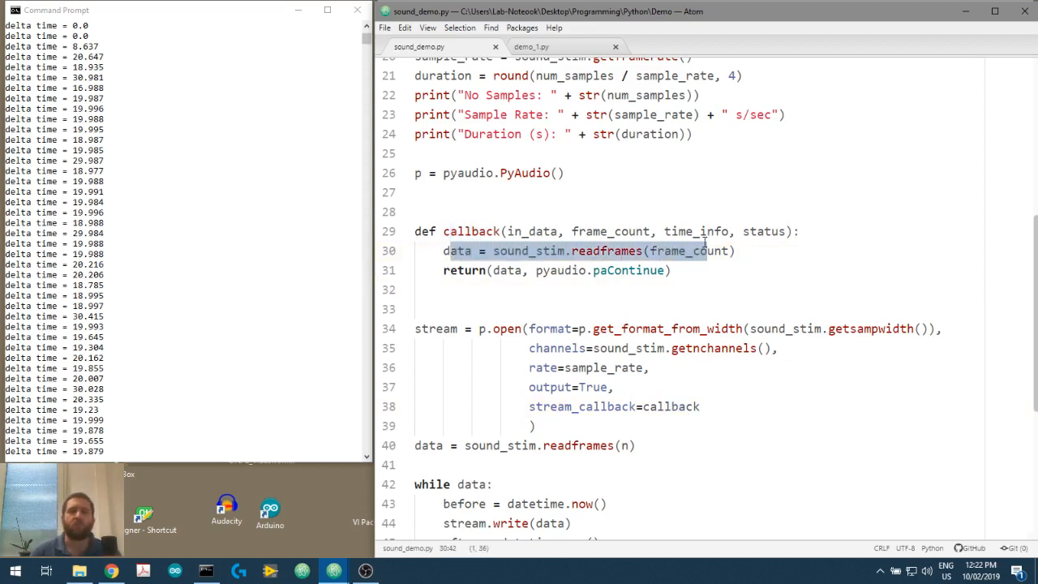
{"action": "scroll", "scroll_direction": "down", "scroll_amount": 3}
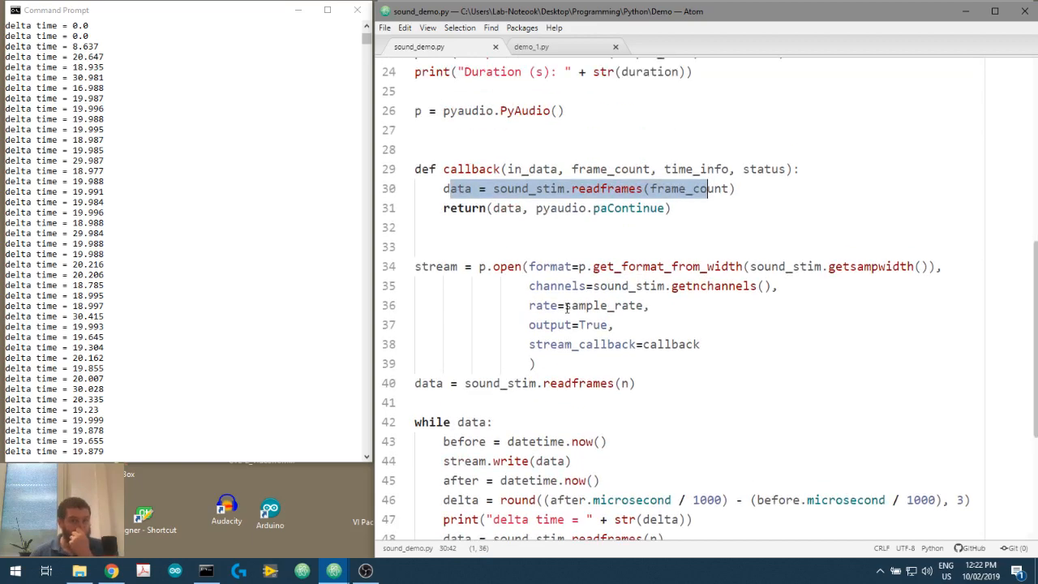
{"action": "scroll", "scroll_direction": "up", "scroll_amount": 3}
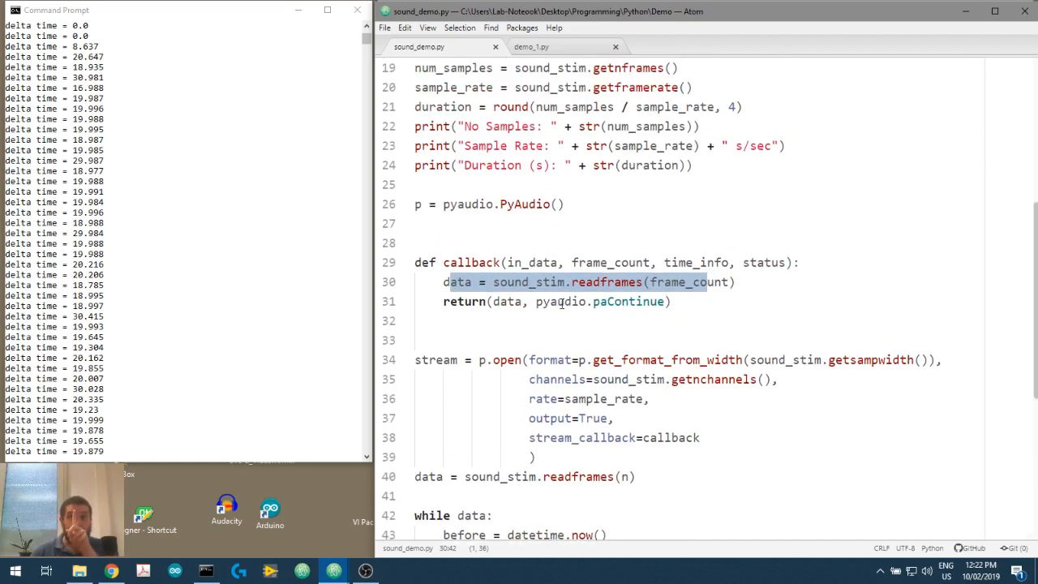
{"action": "double_click", "coordinate": [577, 476]}
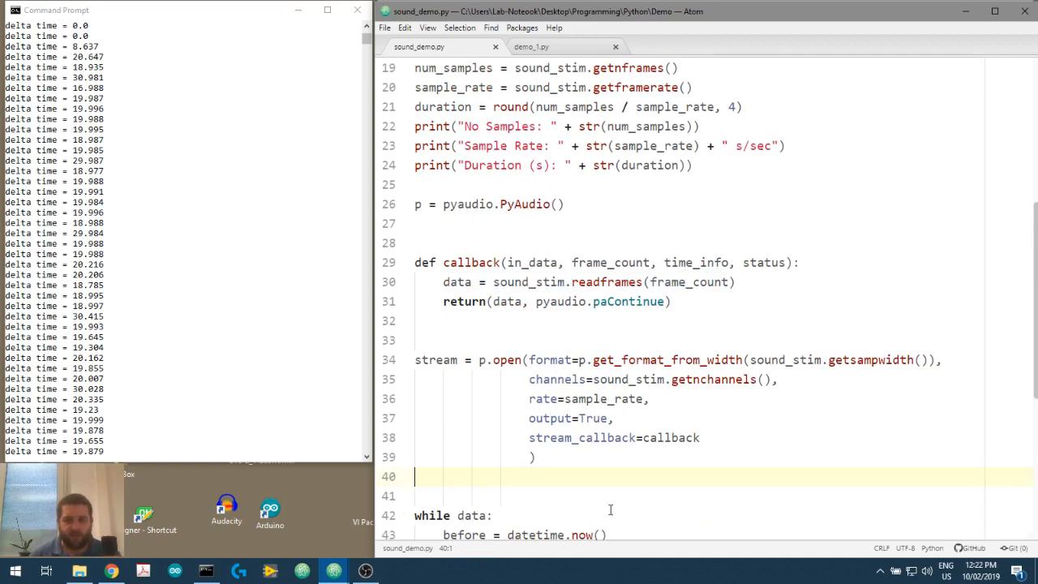
{"action": "scroll", "scroll_direction": "down", "scroll_amount": 3}
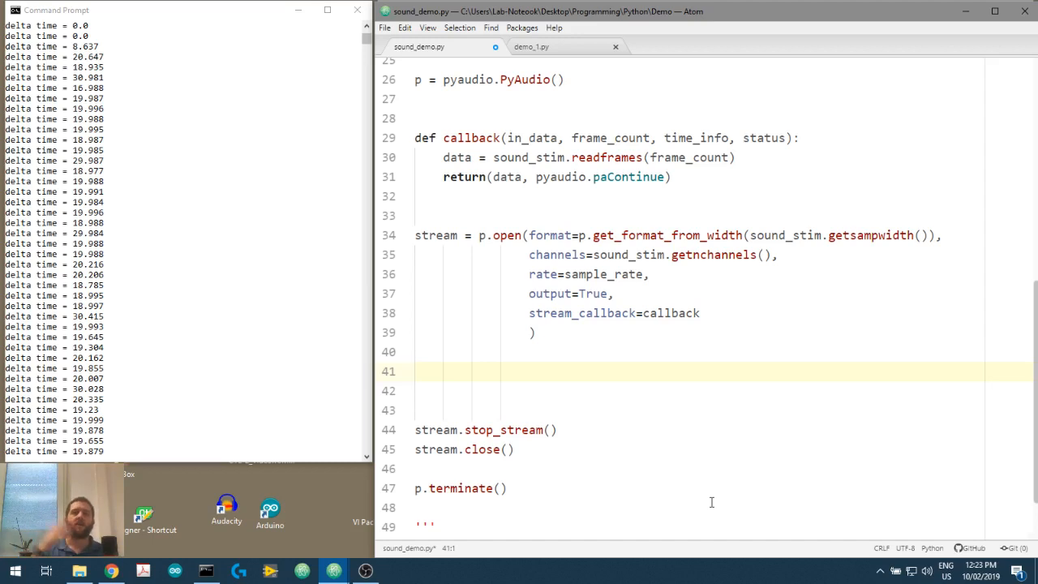
Call stream.start_stream() on the blank line after p.open.
{"action": "left_click", "coordinate": [415, 370]}
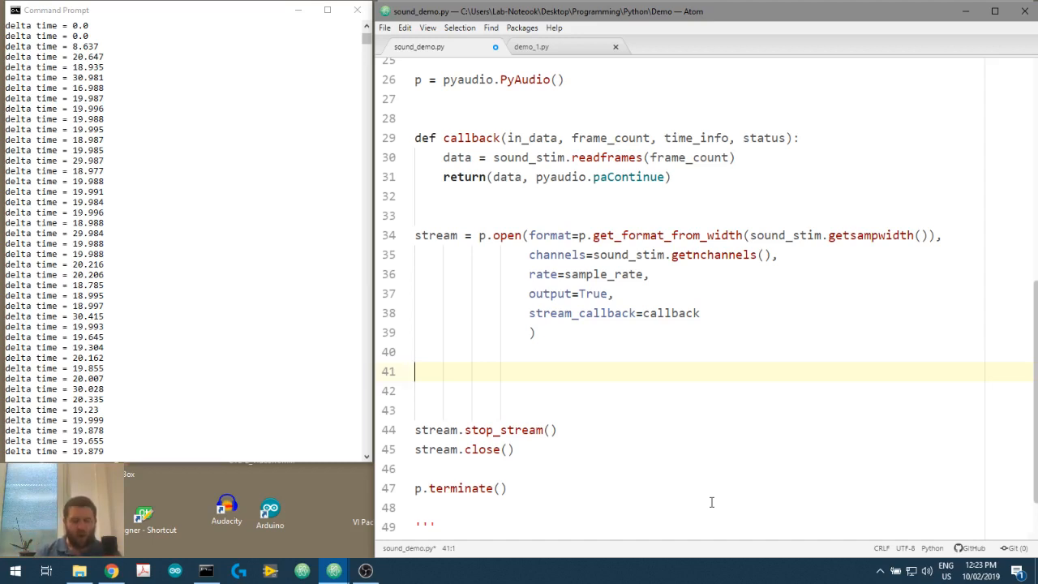
{"action": "type", "text": "stream.sta"}
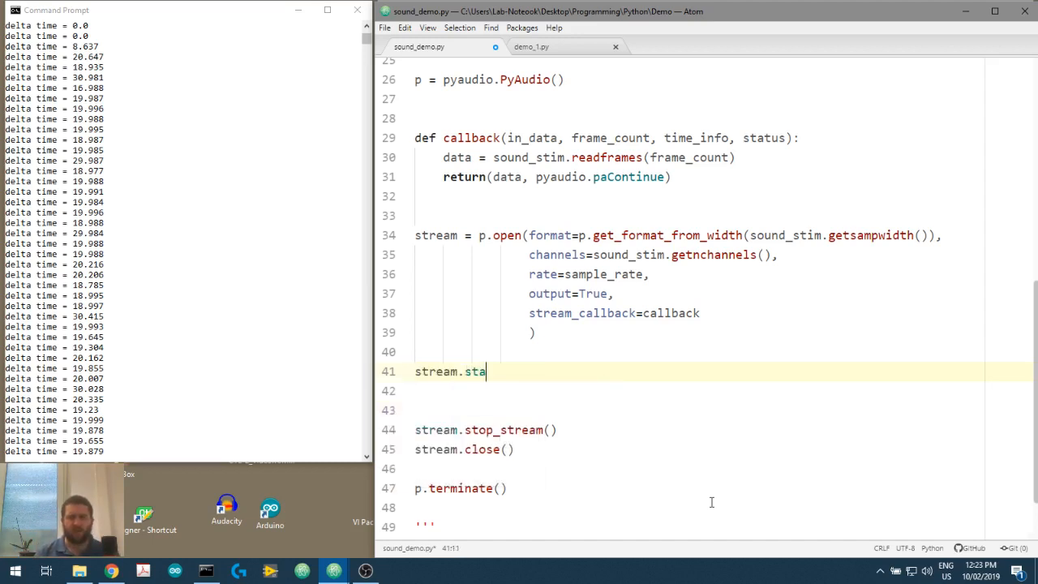
{"action": "type", "text": "rt_stream("}
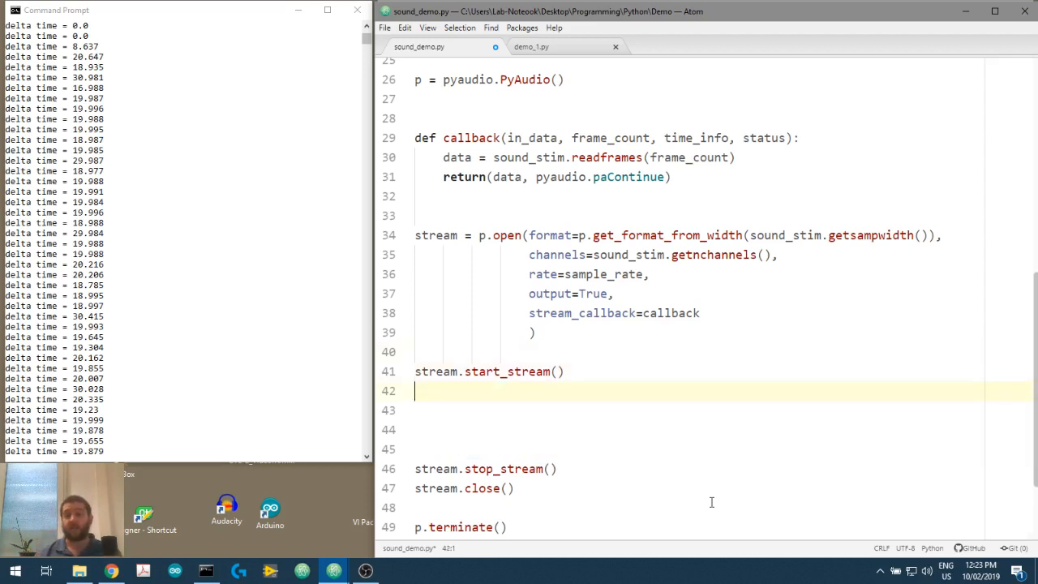
Add placeholder comments: #put in a visual stimulus, #waitkeys - psychopy, #start your ephys.
{"action": "type", "text": "#puyt"}
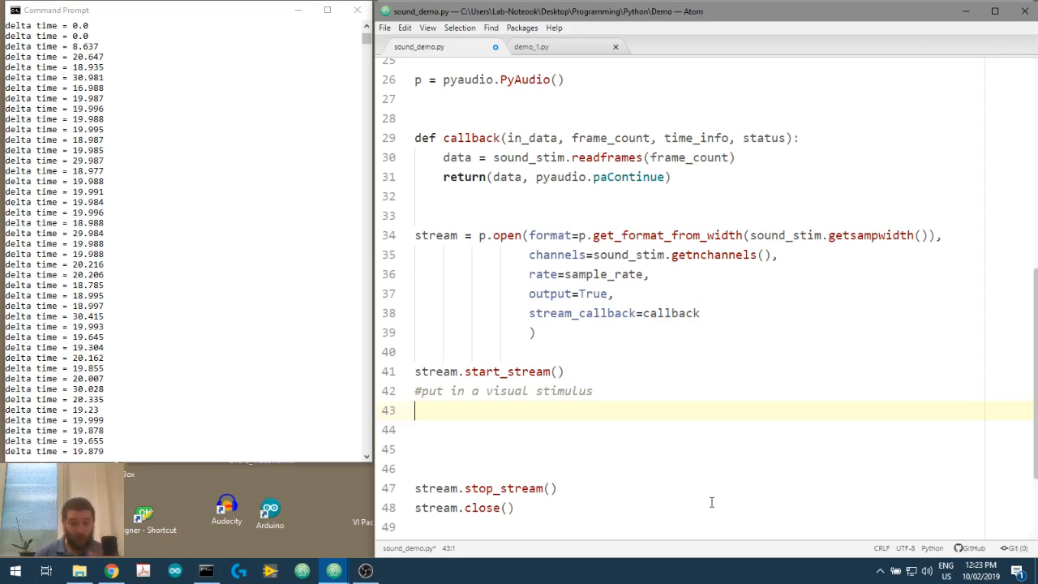
{"action": "type", "text": "#wait"}
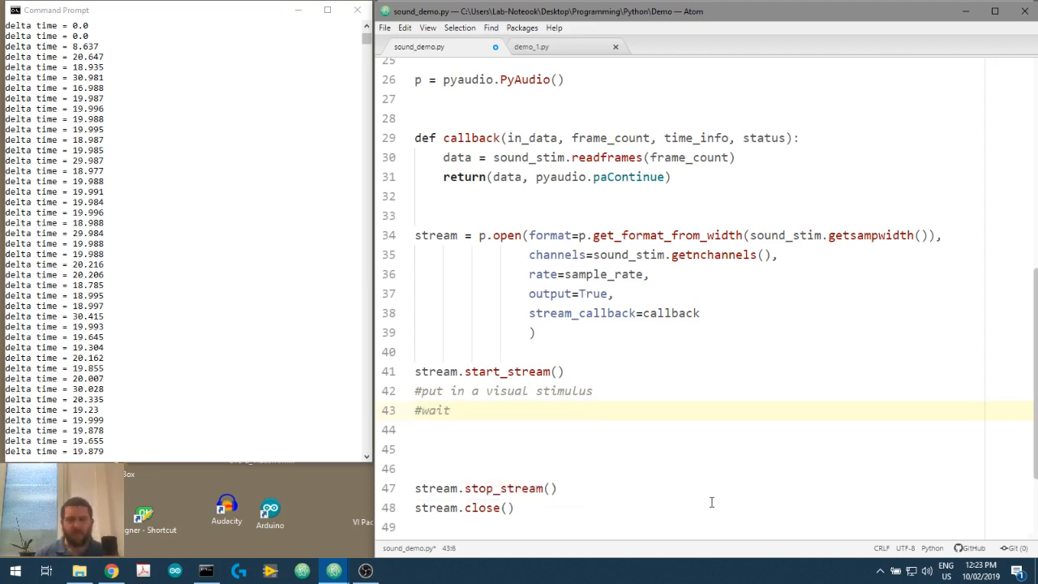
{"action": "type", "text": "keys - psycho"}
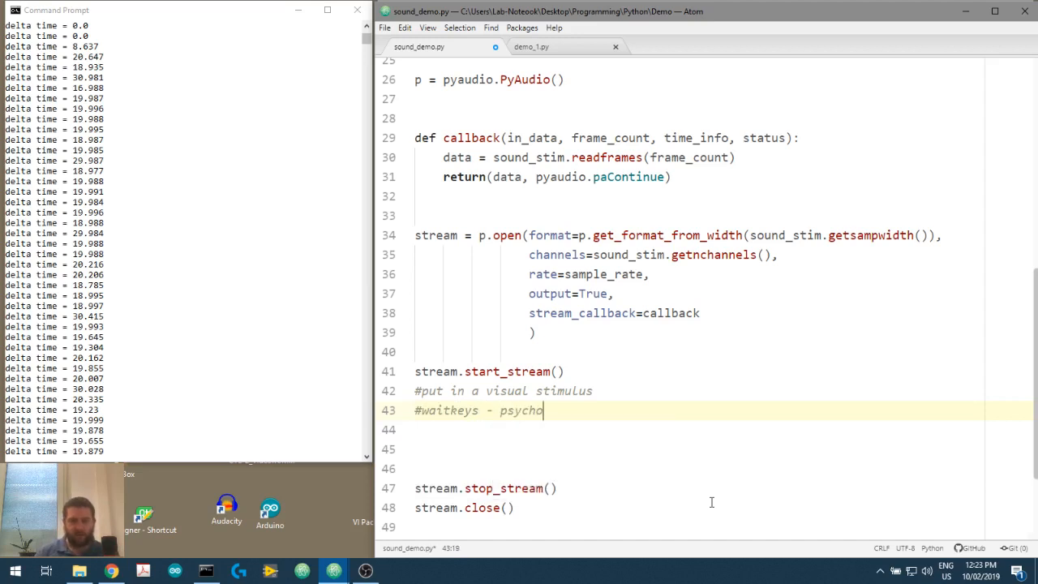
{"action": "type", "text": "py"}
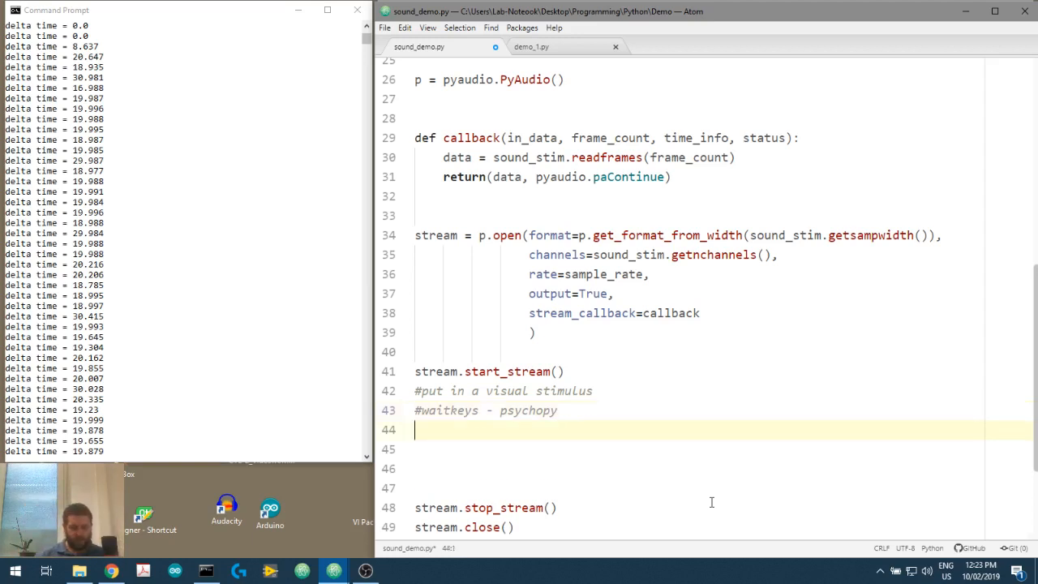
{"action": "type", "text": "#"}
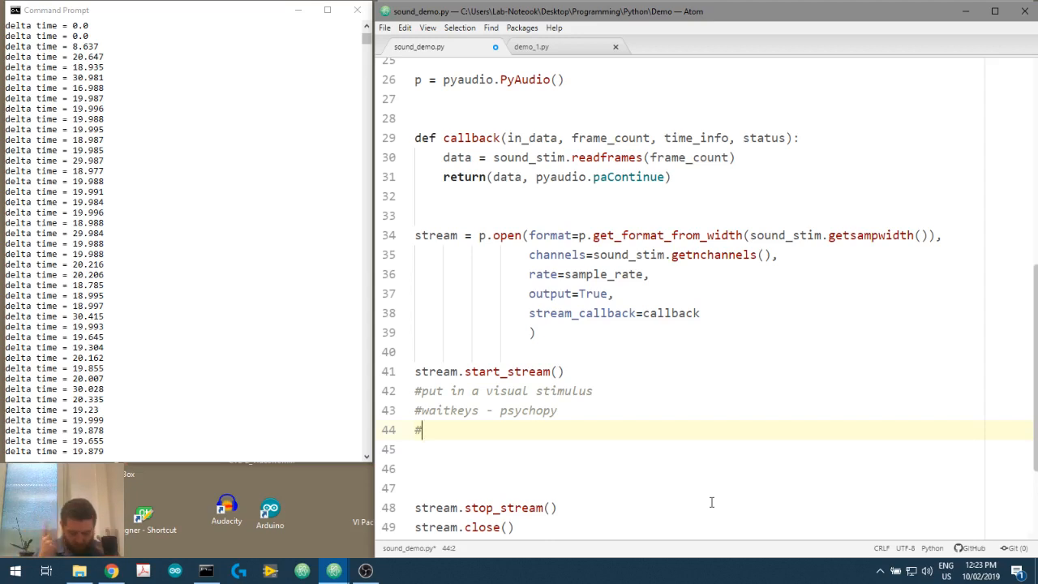
{"action": "type", "text": "start"}
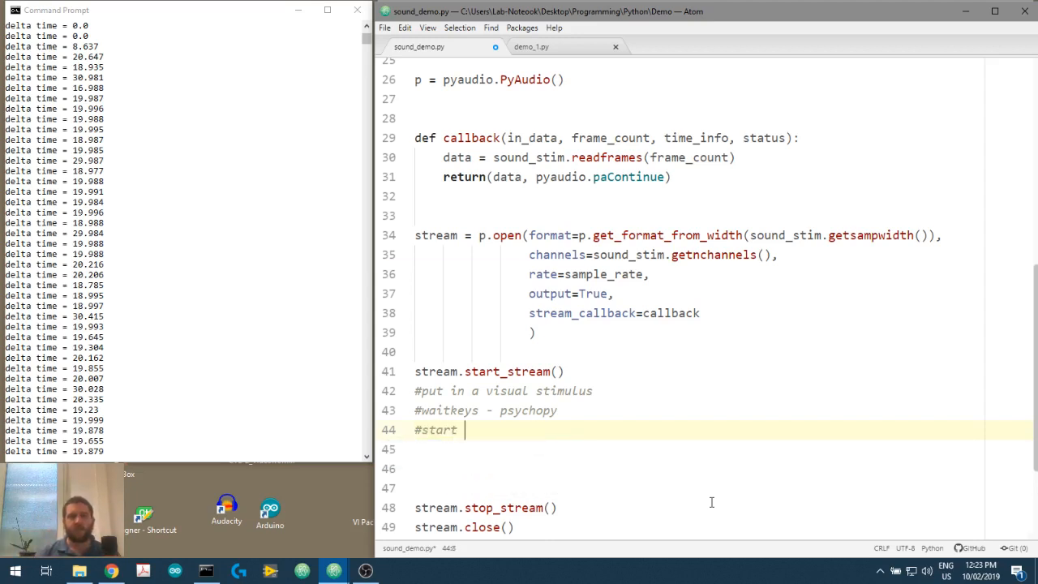
{"action": "type", "text": "your ephys"}
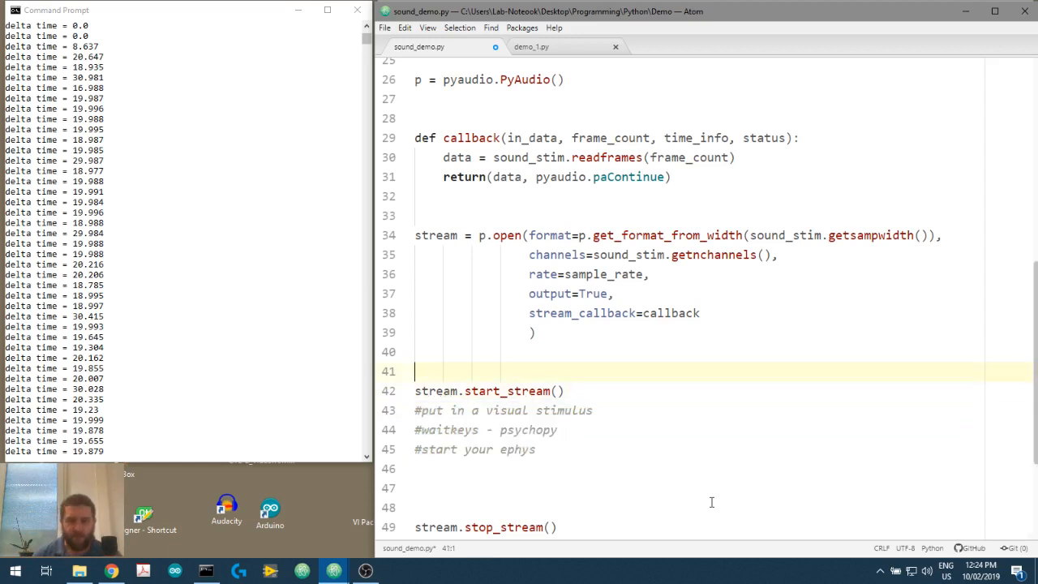
Record before = datetime.now() and after = datetime.now() around start_stream.
{"action": "type", "text": "before ="}
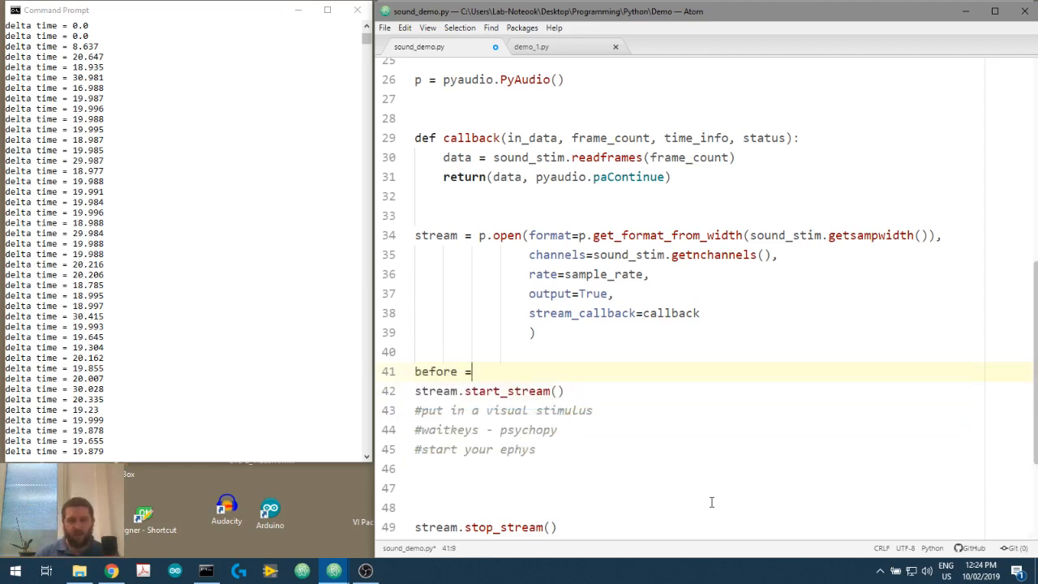
{"action": "type", "text": "datetime"}
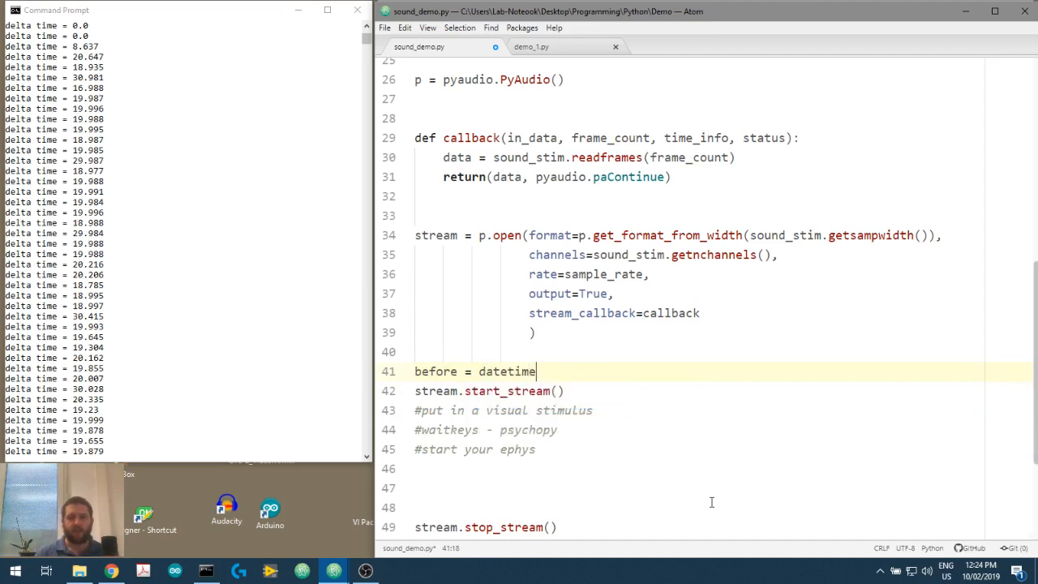
{"action": "type", "text": ".now()"}
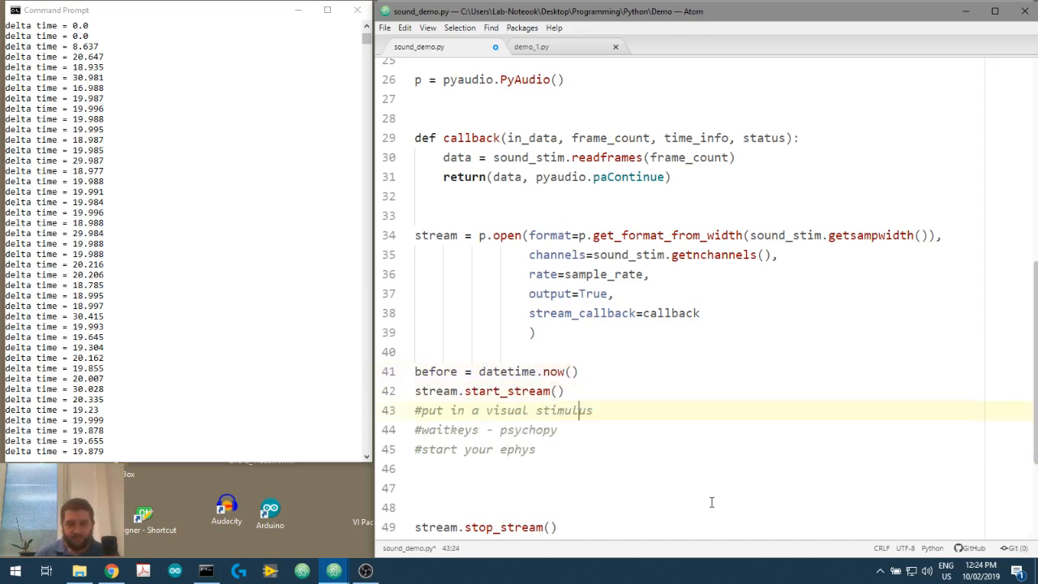
{"action": "type", "text": "after."}
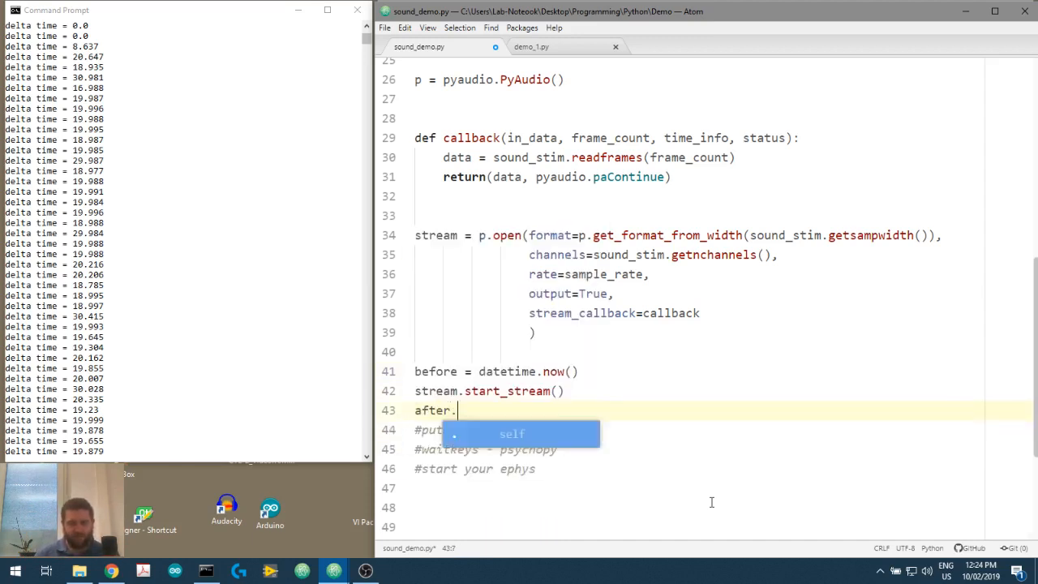
{"action": "type", "text": "= datetime"}
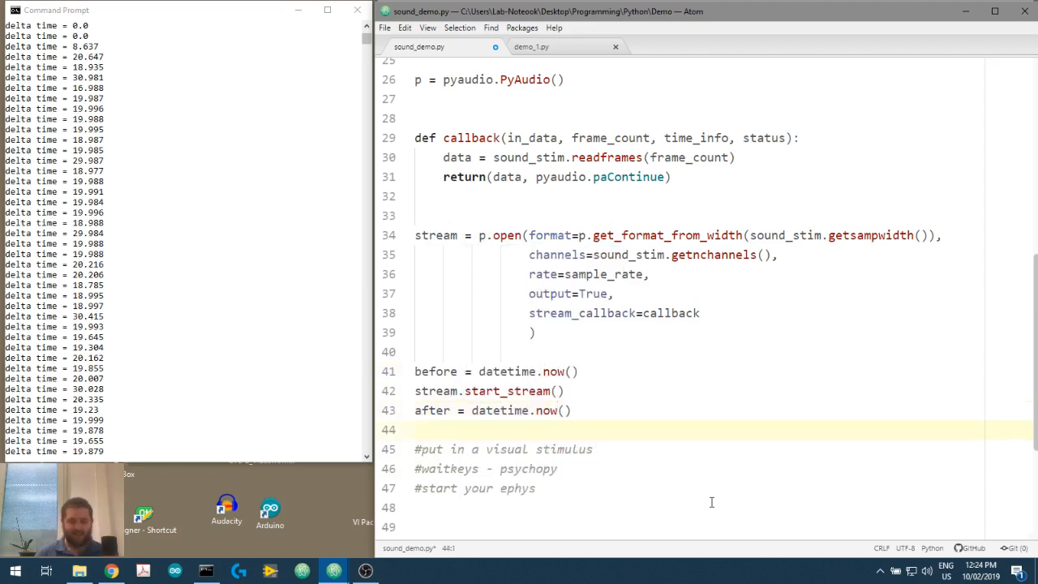
Compute delta = round(after.microsecond/1000 - before.microsecond/1000, 3).
{"action": "type", "text": "delta"}
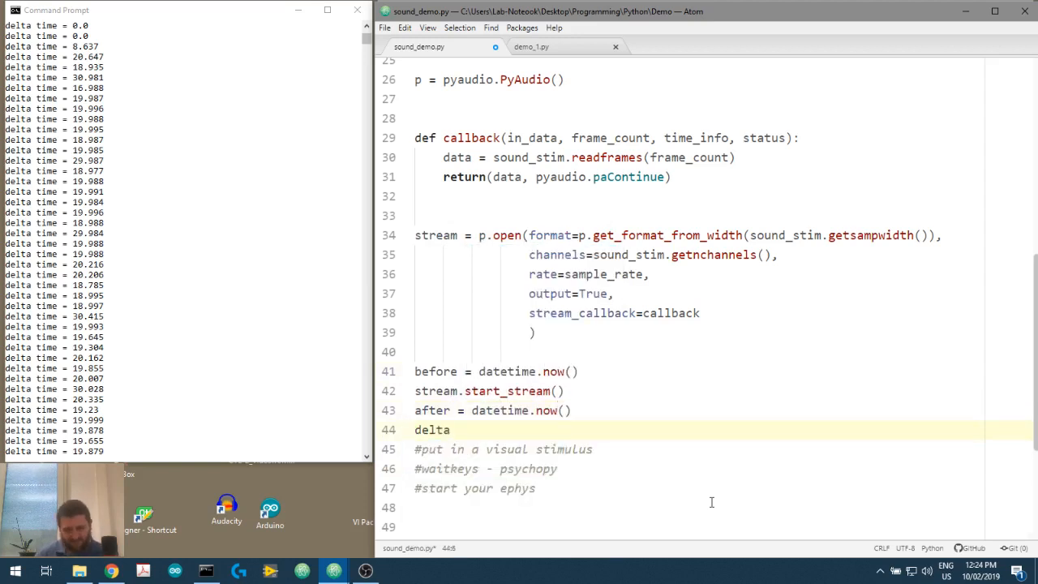
{"action": "type", "text": "="}
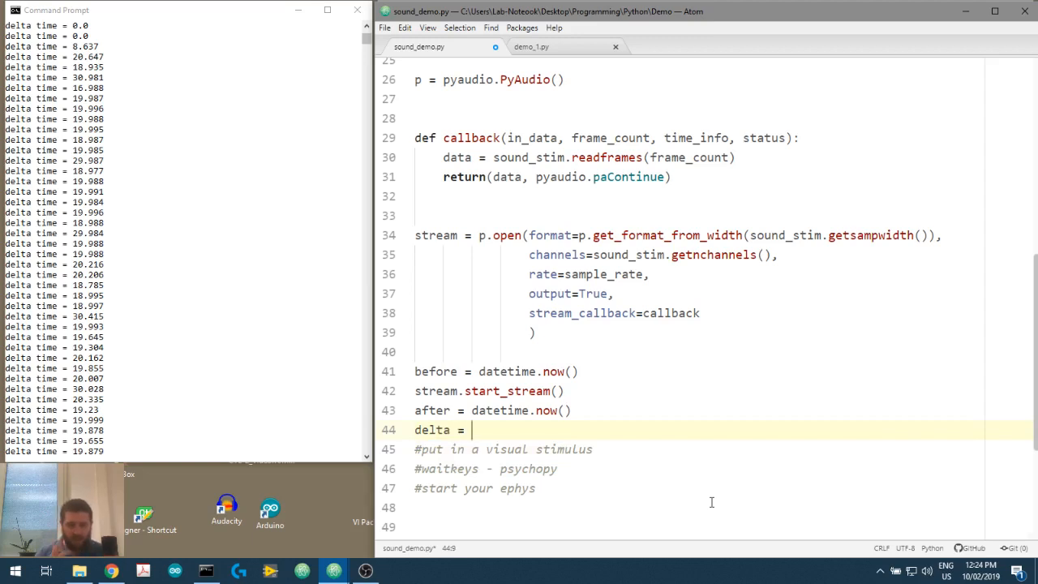
{"action": "type", "text": "round("}
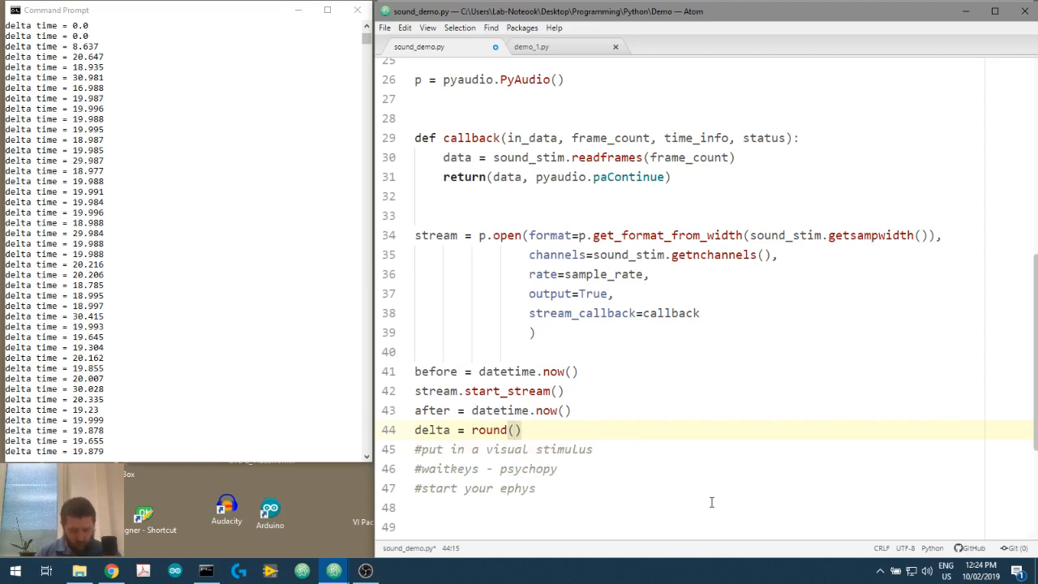
{"action": "type", "text": "after.microsecond /"}
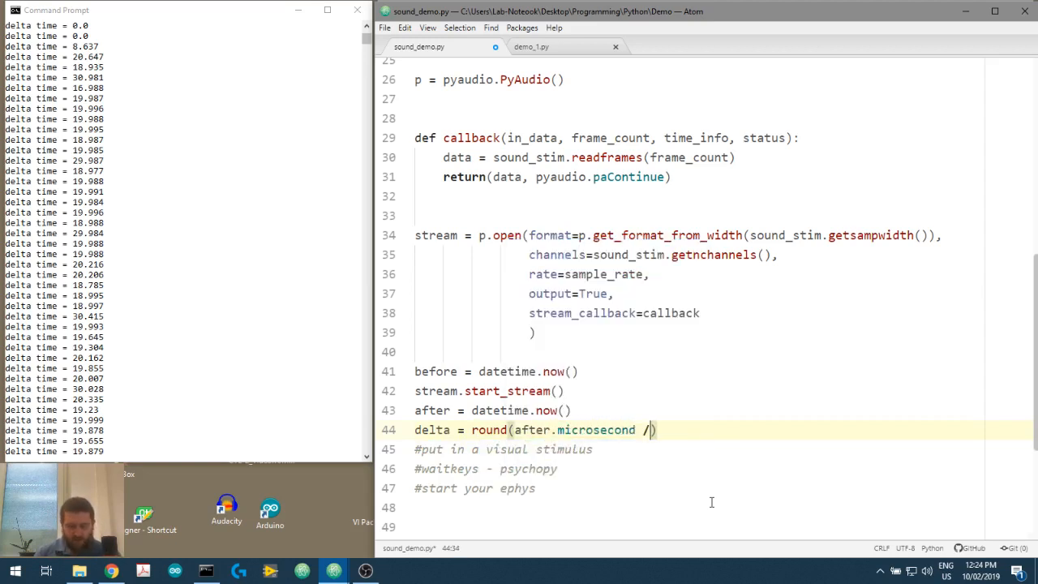
{"action": "type", "text": "1000"}
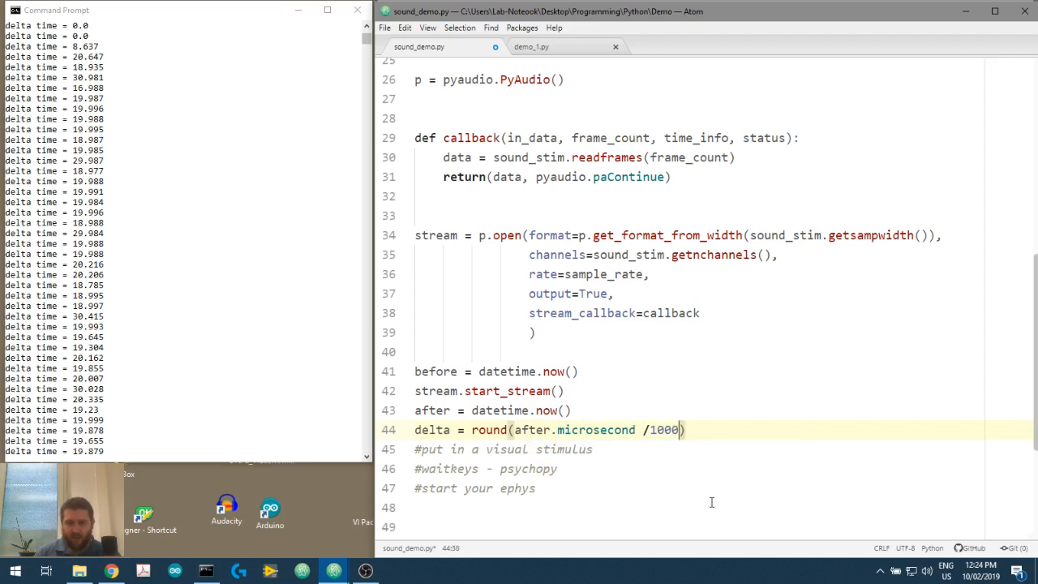
{"action": "type", "text": "- before.m"}
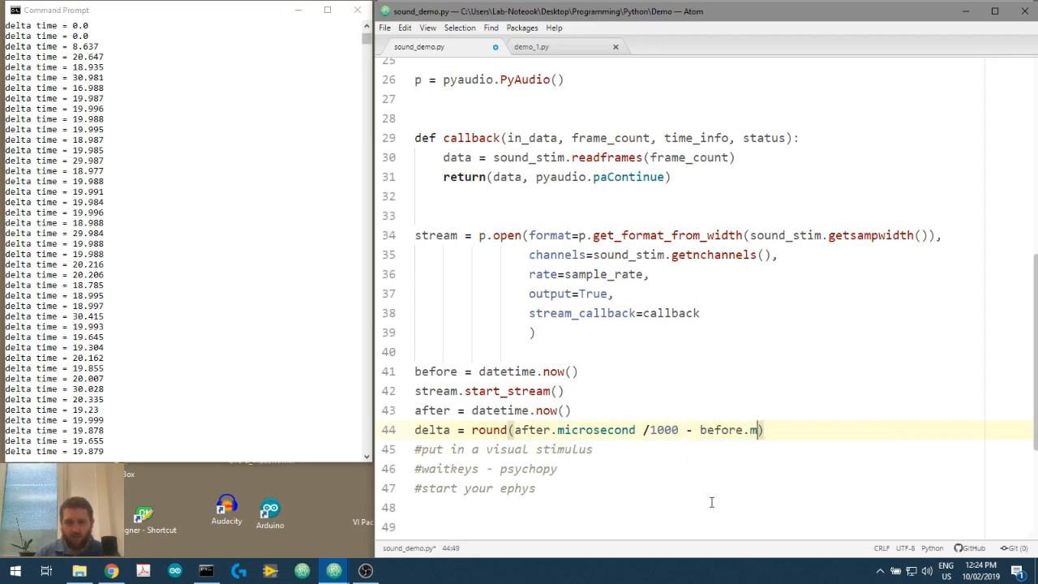
{"action": "type", "text": "icrosecond / 1"}
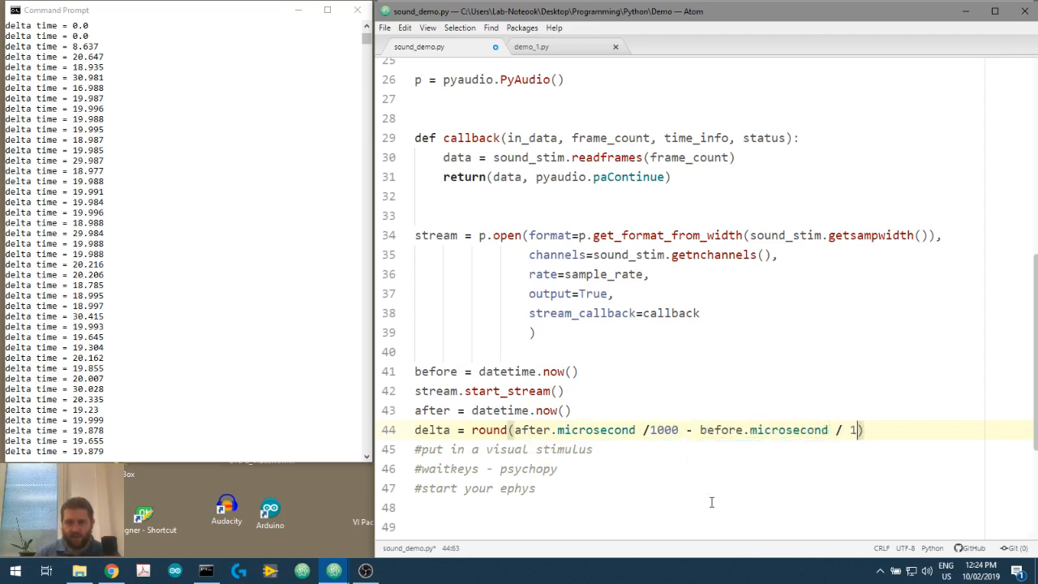
{"action": "type", "text": "000,"}
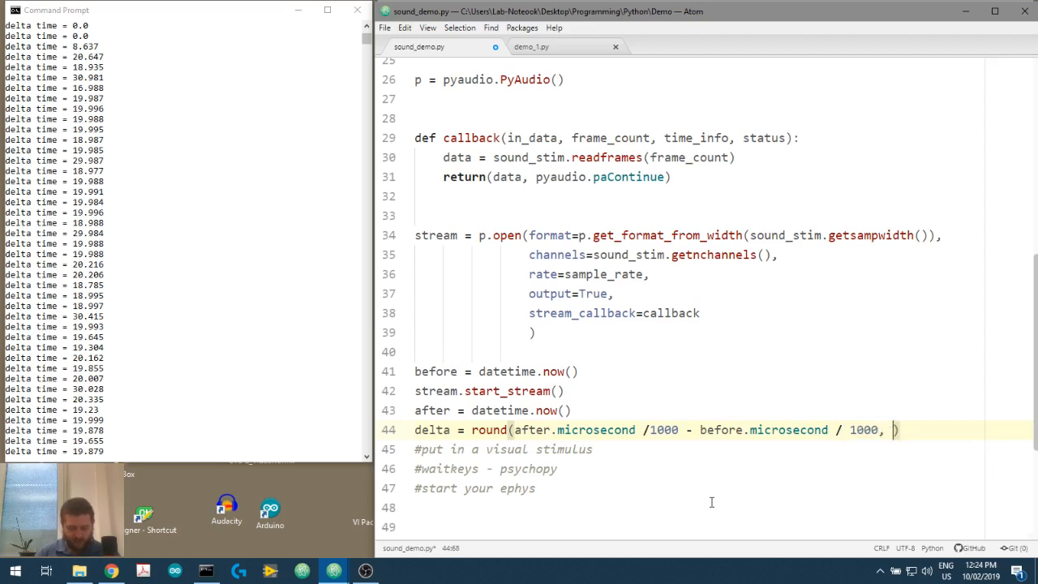
{"action": "type", "text": "3)"}
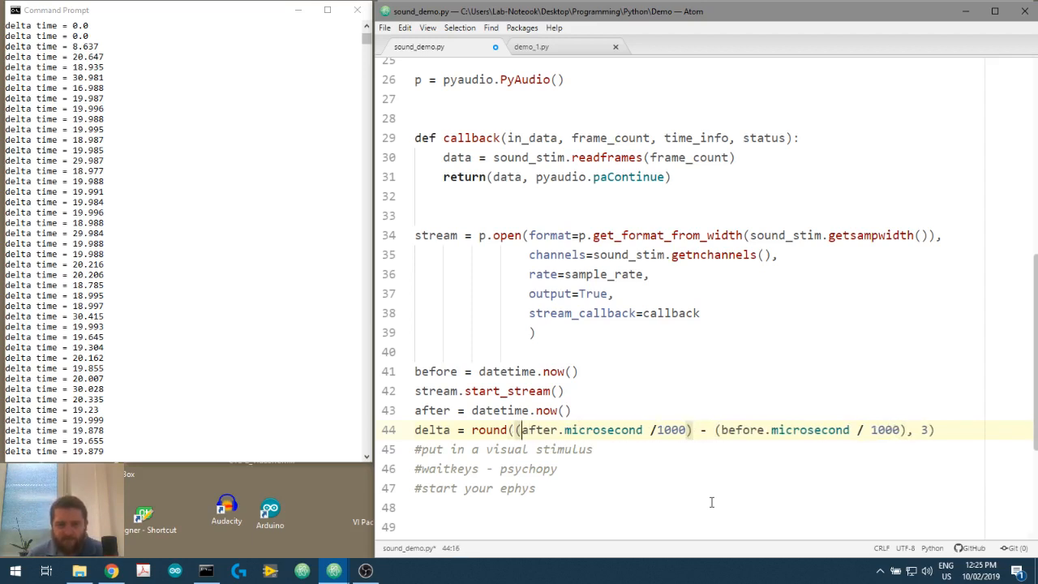
Print 'Time difference: %6.3f' % (delta).
{"action": "type", "text": "print(\"Time difference: %"}
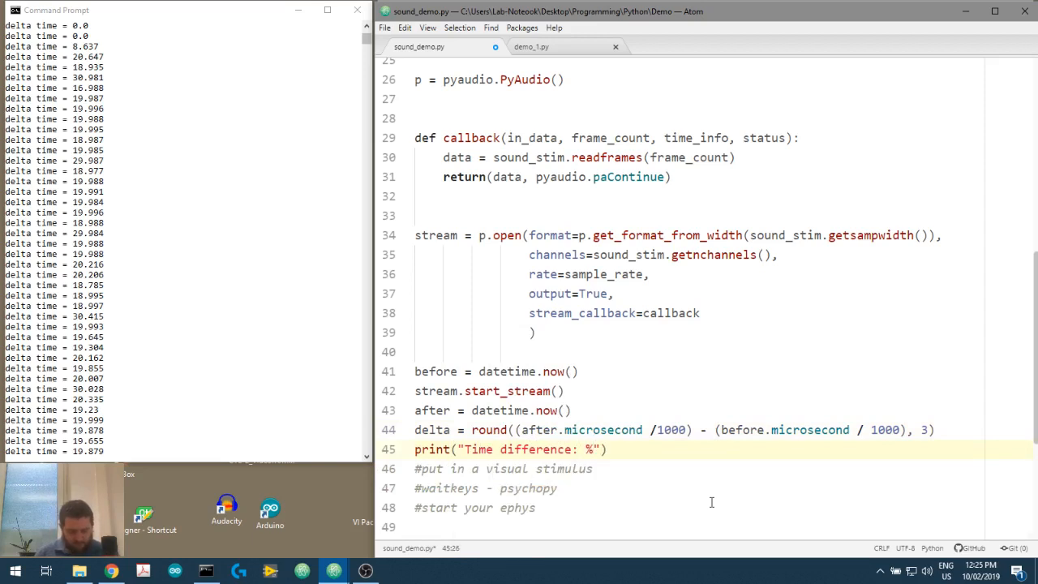
{"action": "type", "text": "6.3f"}
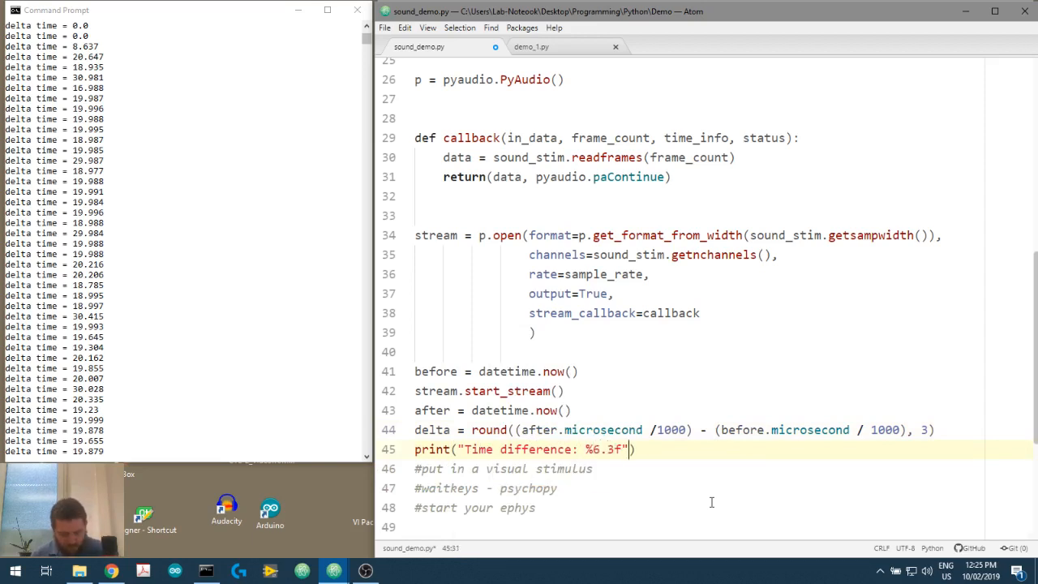
{"action": "type", "text": "%(de"}
{"action": "type", "text": "python sound_demo.py"}
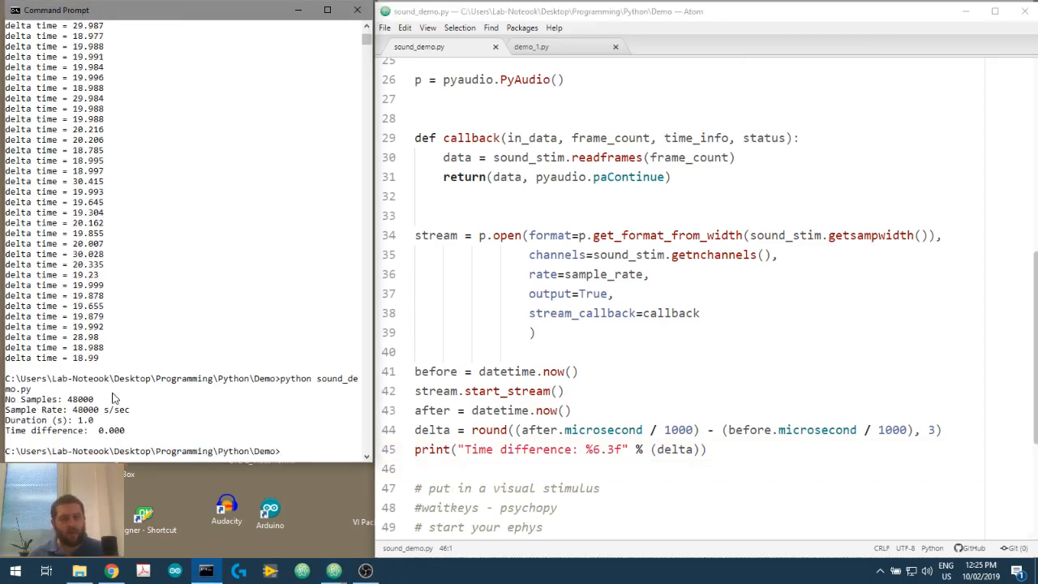
Highlight the 0.000 time difference and rerun python sound_demo.py, again getting 0.000.
{"action": "double_click", "coordinate": [110, 430]}
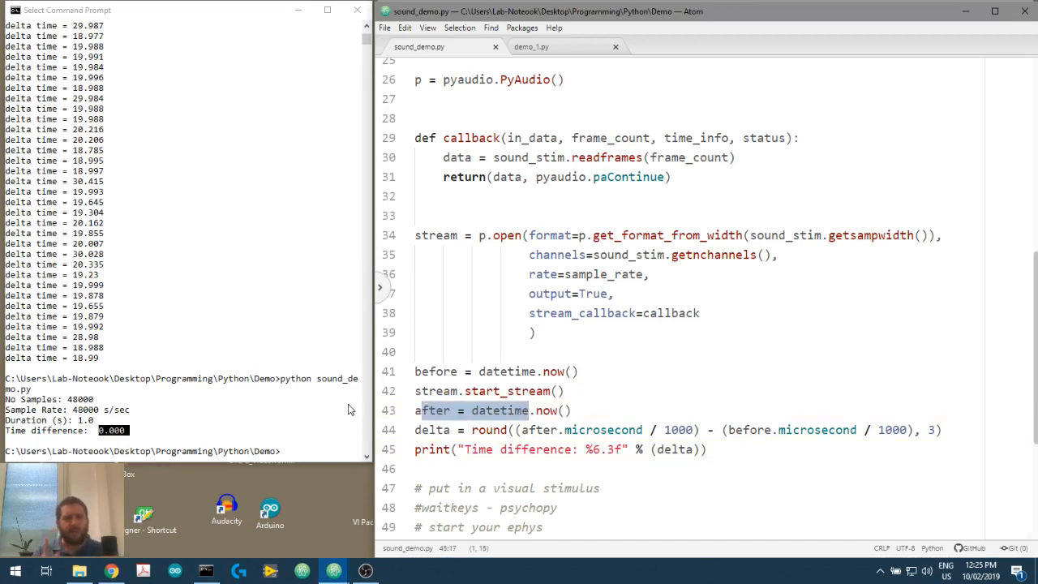
{"action": "key", "text": "Return"}
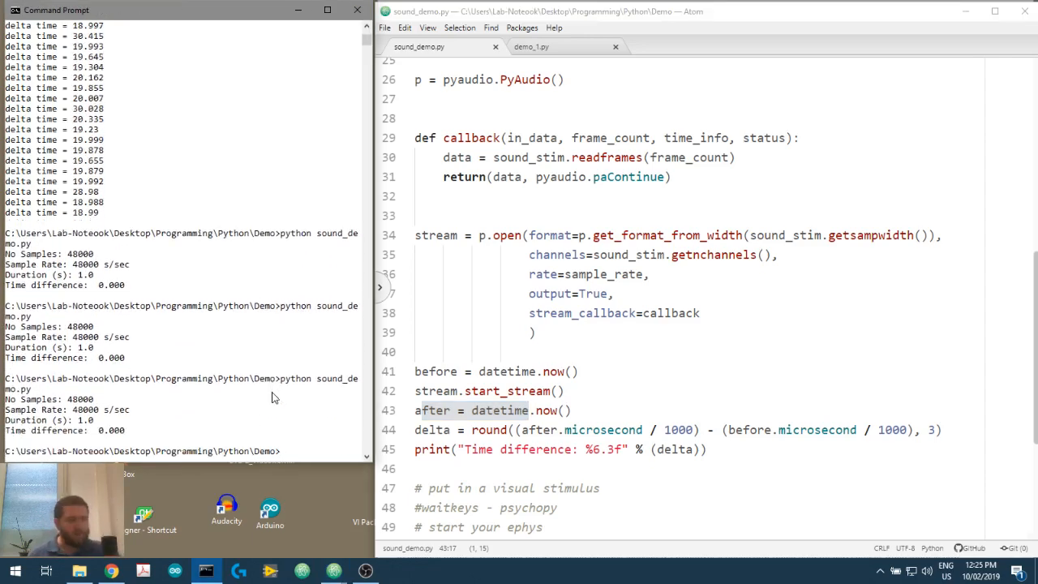
{"action": "scroll", "scroll_direction": "down", "scroll_amount": 3}
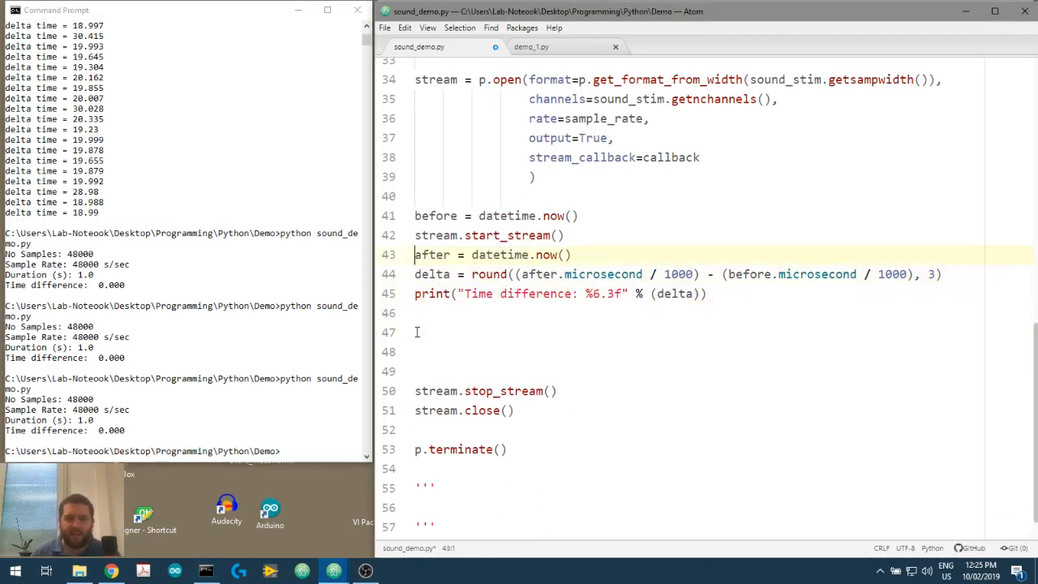
After the print, add 'while stream.is_active():' with an indented time.sleep(0.1).
{"action": "double_click", "coordinate": [489, 235]}
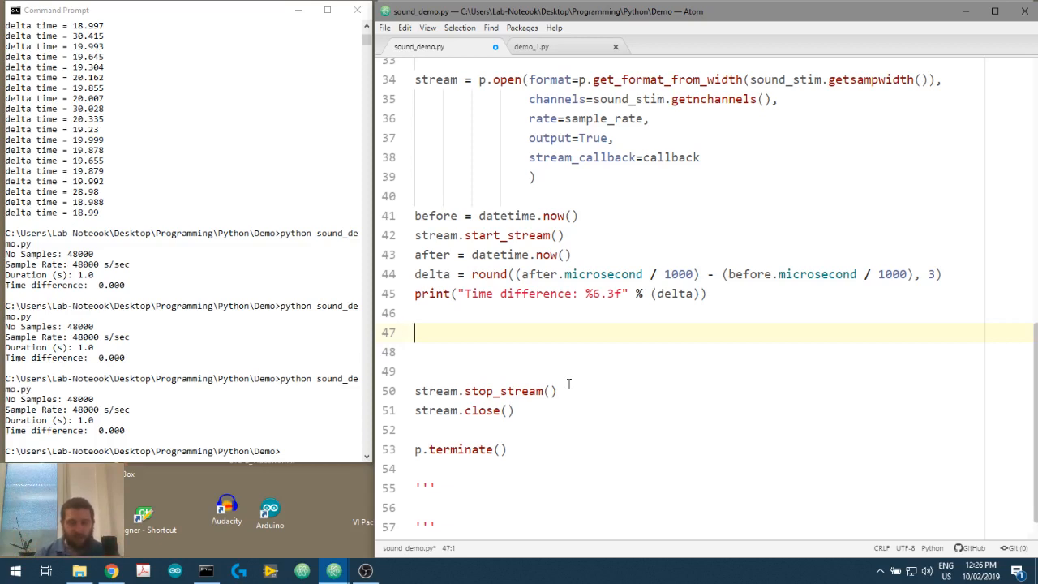
{"action": "type", "text": "while"}
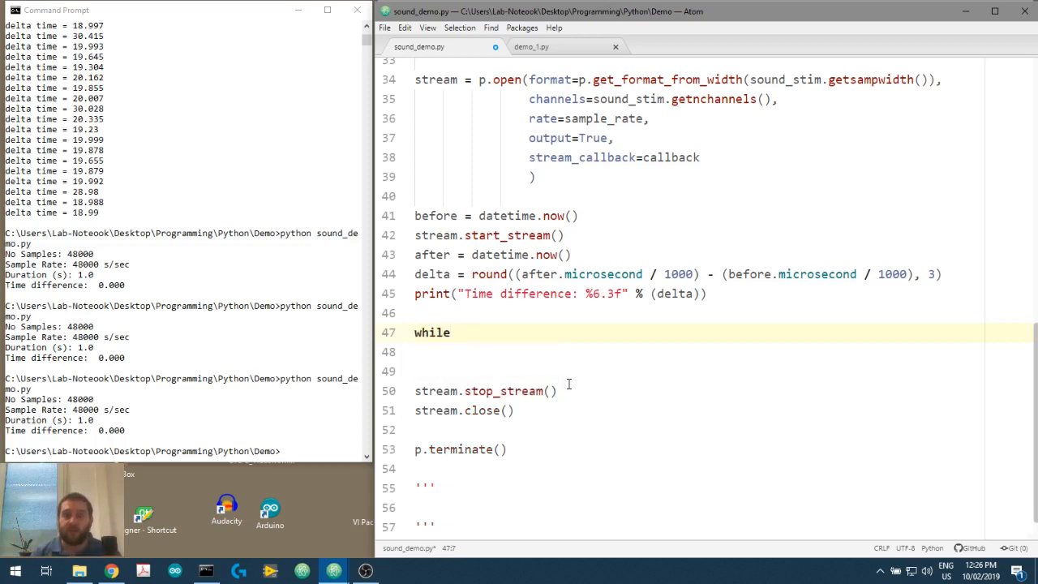
{"action": "type", "text": "stream."}
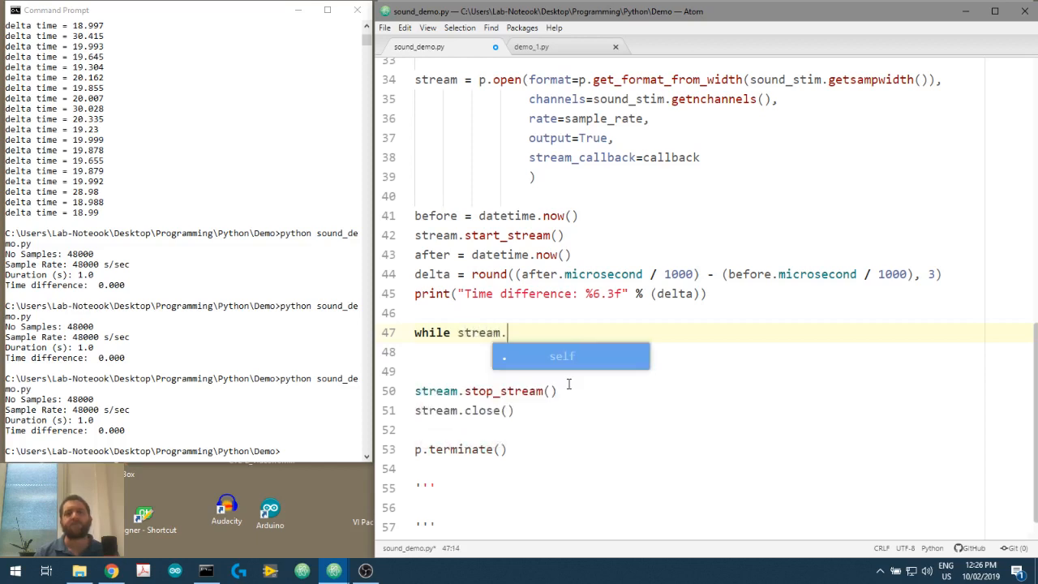
{"action": "type", "text": "is_active():"}
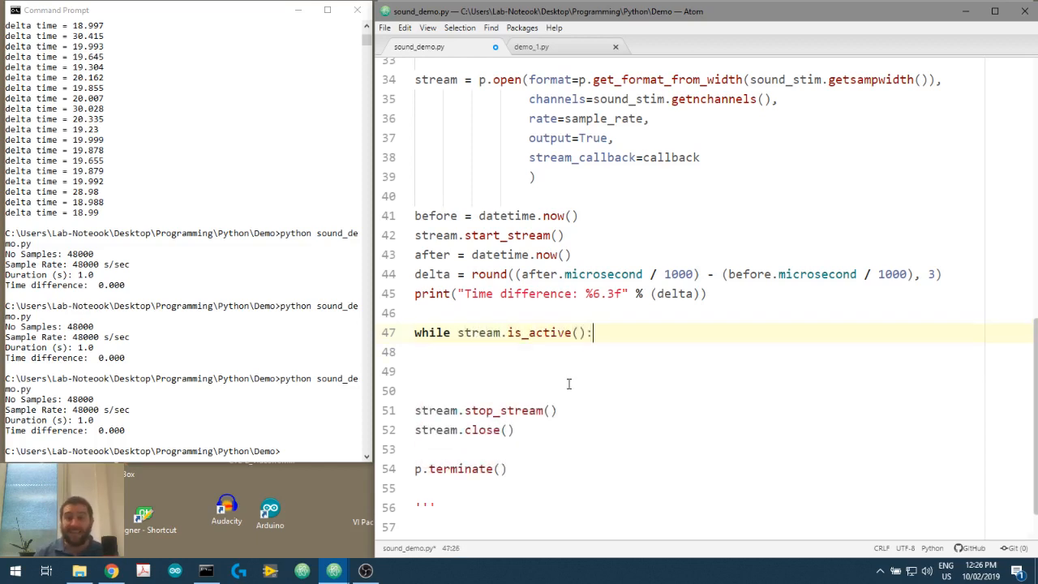
{"action": "type", "text": "time.sleep"}
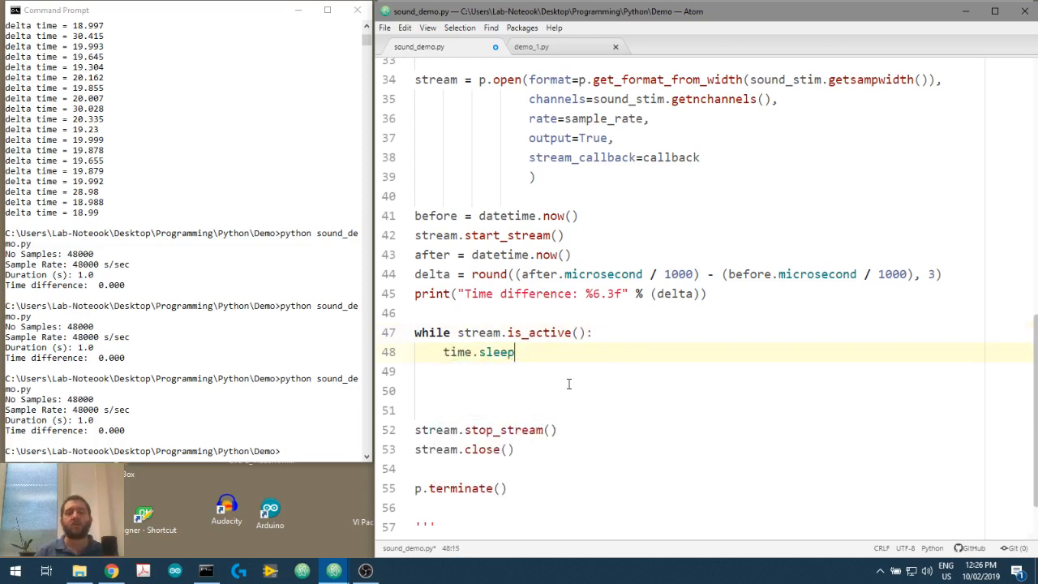
{"action": "type", "text": "(0.1)"}
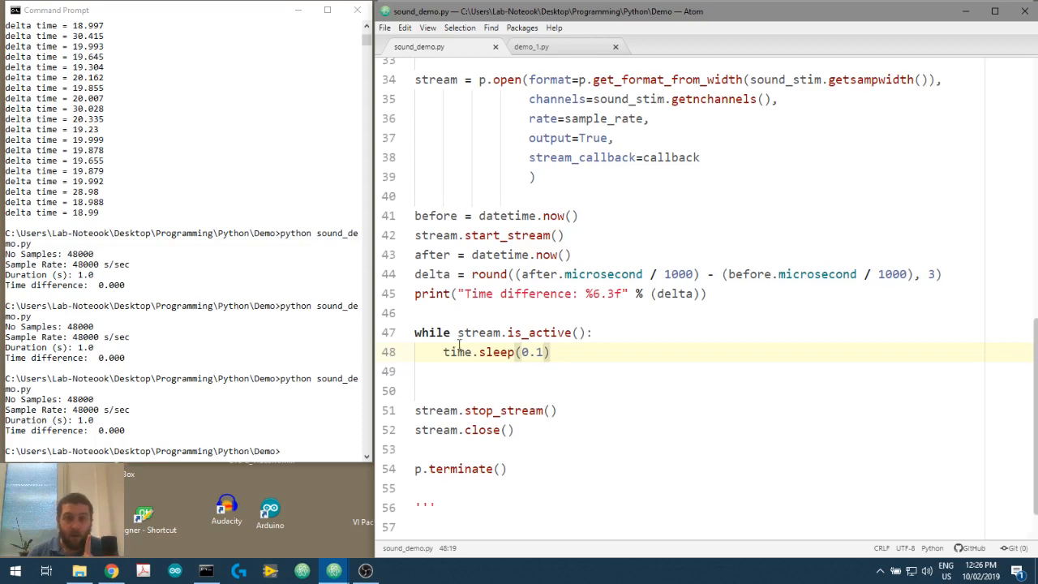
Add 'import time' and 'from psychopy import core' at the top of sound_demo.py.
{"action": "scroll", "scroll_direction": "up", "scroll_amount": 3}
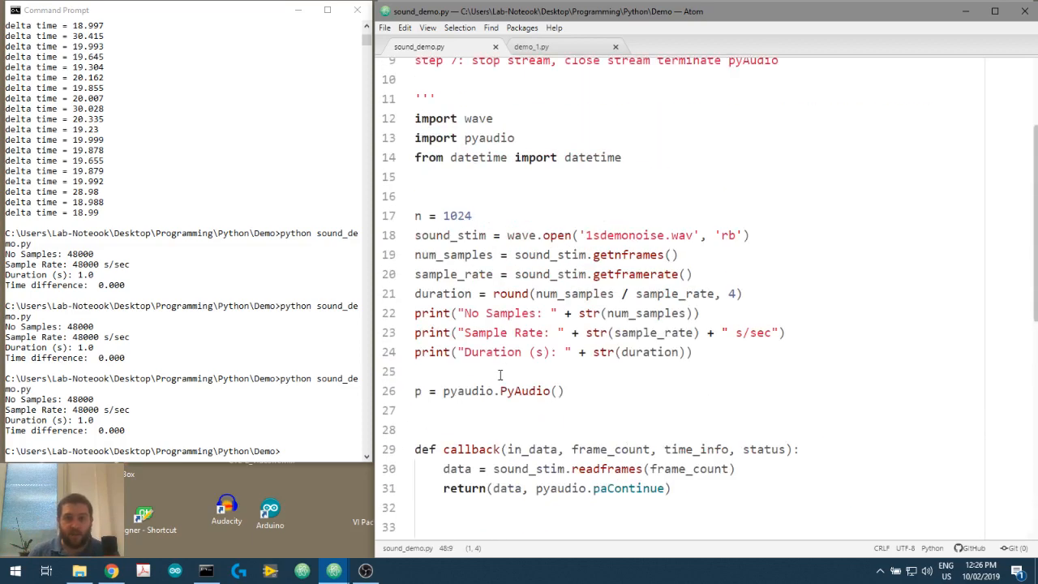
{"action": "type", "text": "imp"}
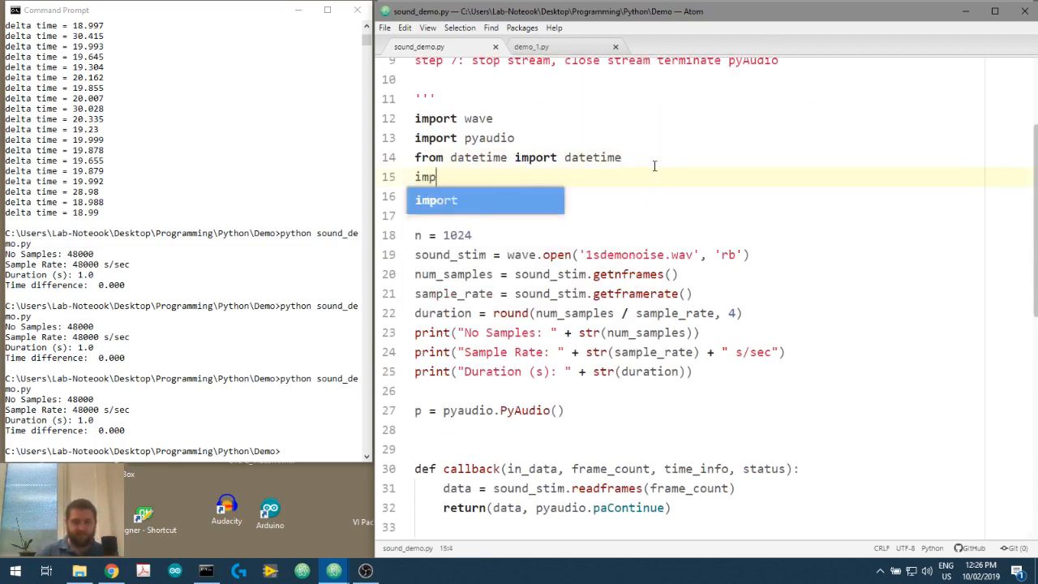
{"action": "scroll", "scroll_direction": "down", "scroll_amount": 3}
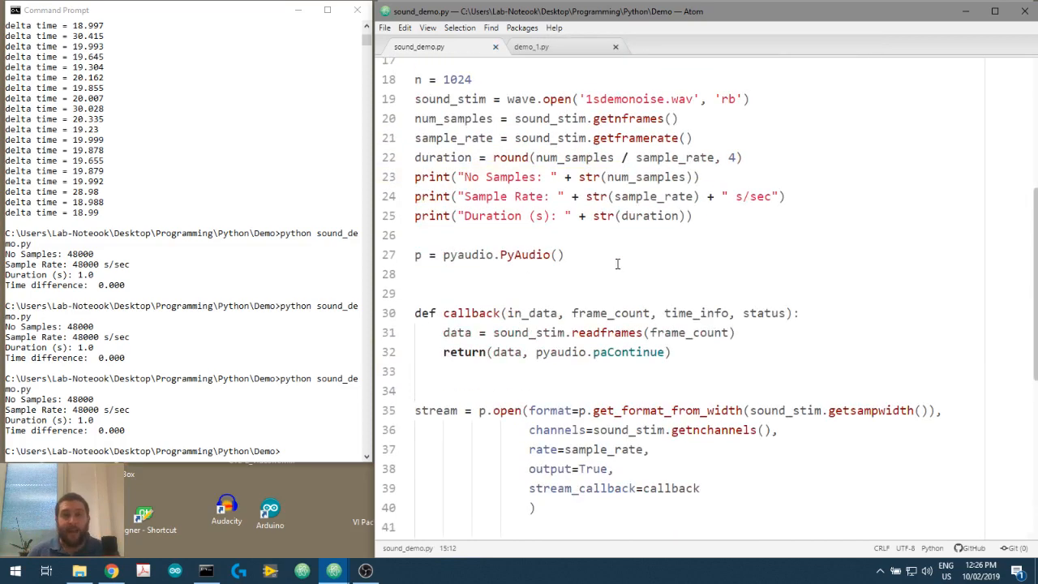
{"action": "scroll", "scroll_direction": "up", "scroll_amount": 3}
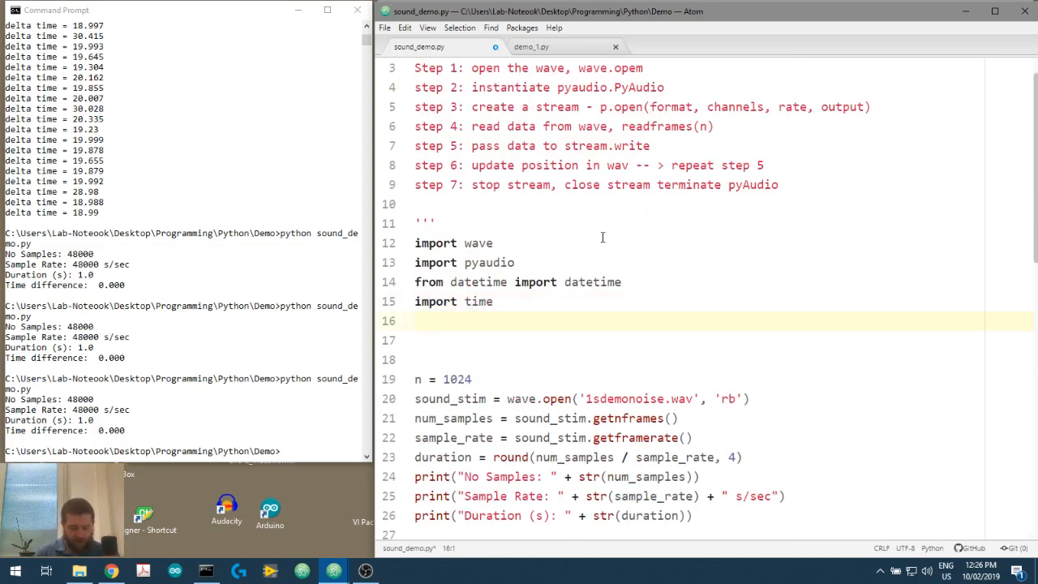
{"action": "type", "text": "from psuy"}
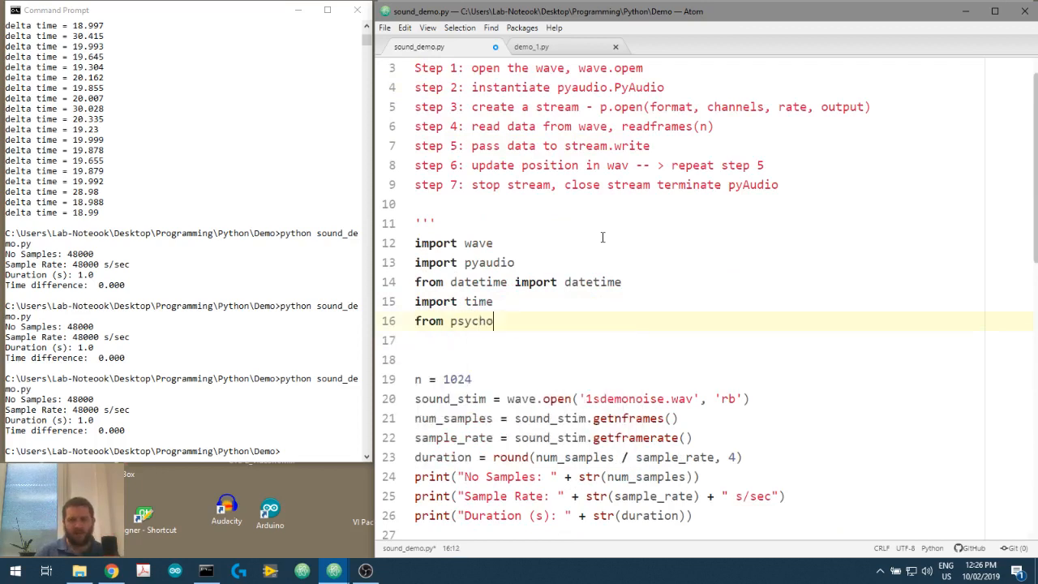
{"action": "type", "text": "py import"}
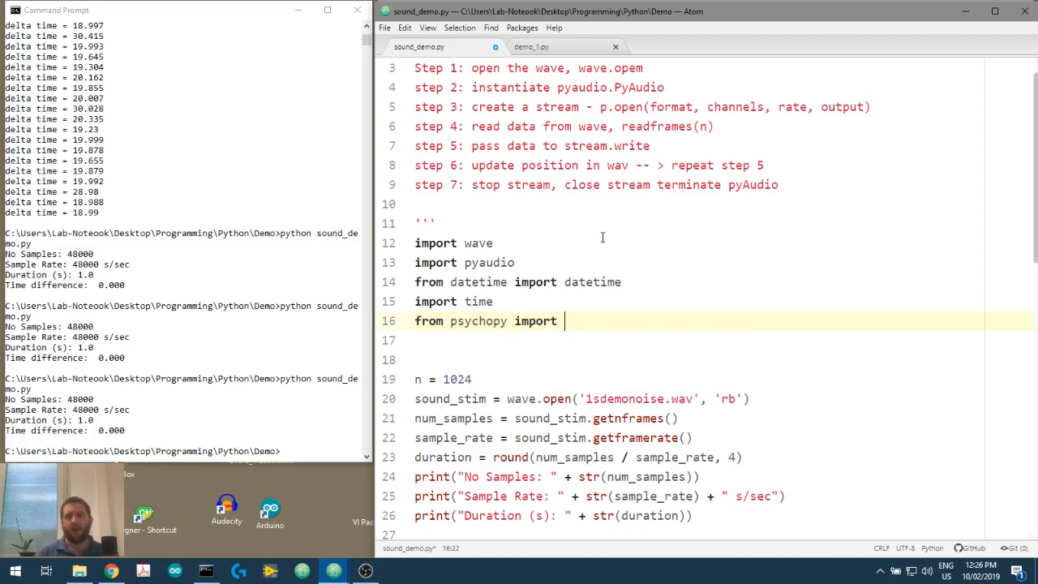
{"action": "type", "text": "core"}
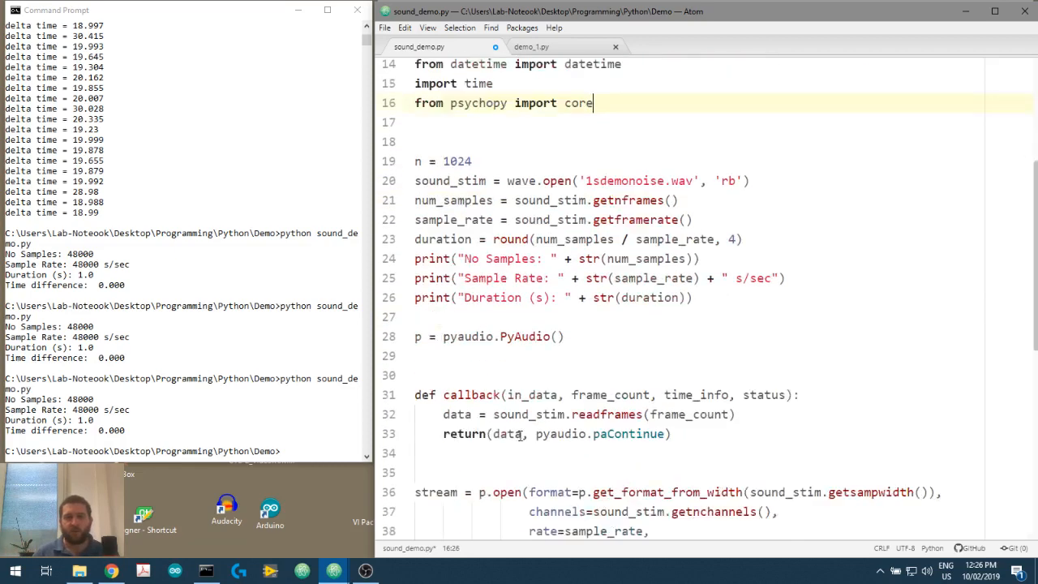
Add 'core.wait(0.1)' inside the active-stream loop and comment it out with '#'.
{"action": "scroll", "scroll_direction": "down", "scroll_amount": 3}
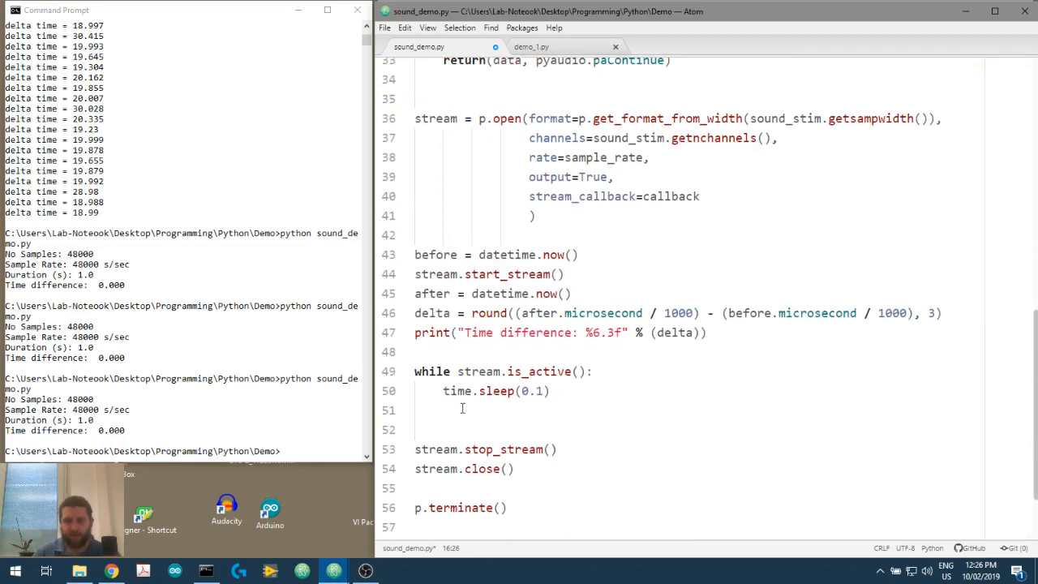
{"action": "type", "text": "core:wait()"}
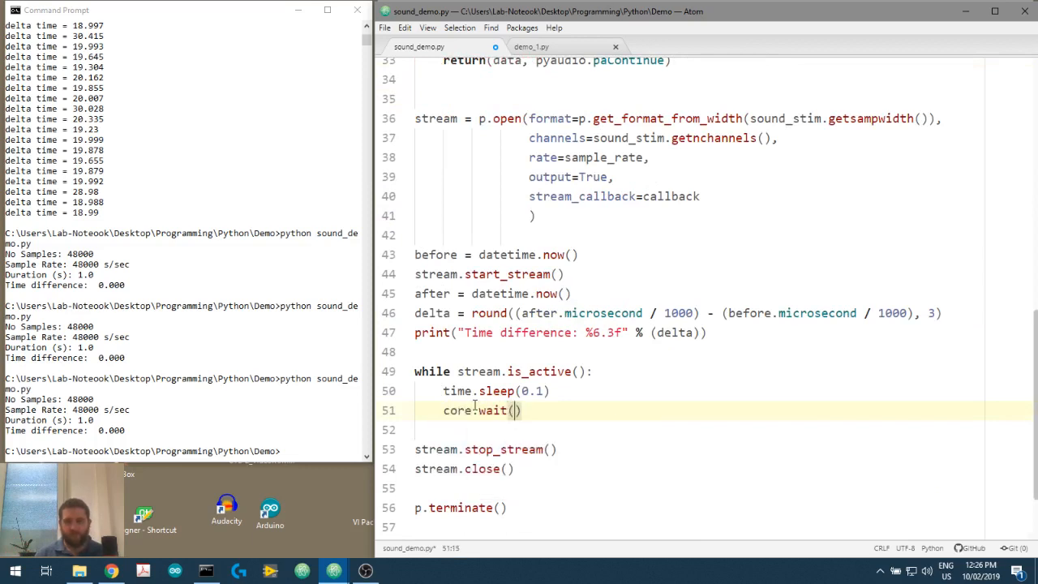
{"action": "type", "text": "0.1"}
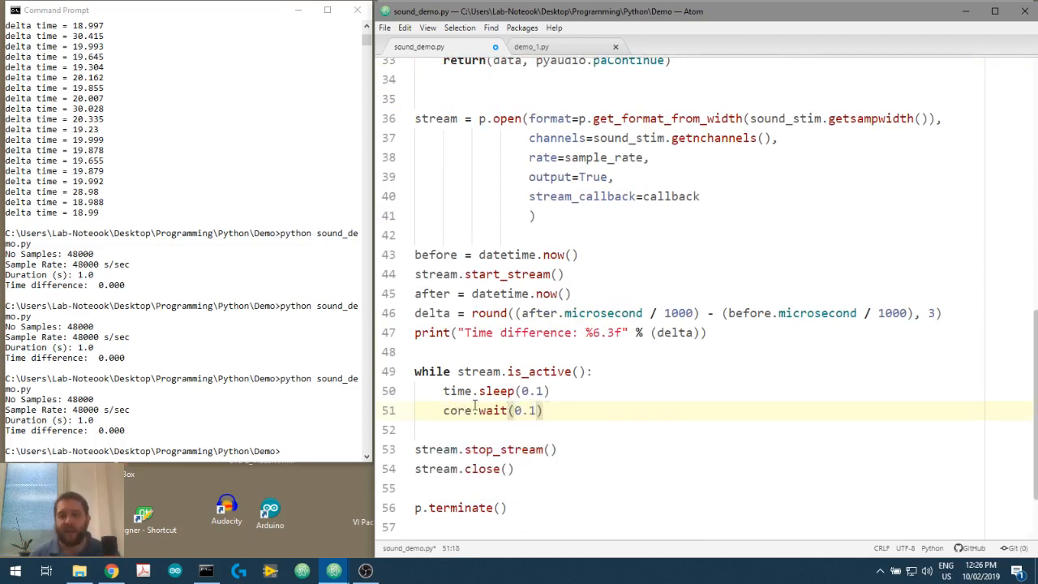
{"action": "left_click", "coordinate": [445, 411]}
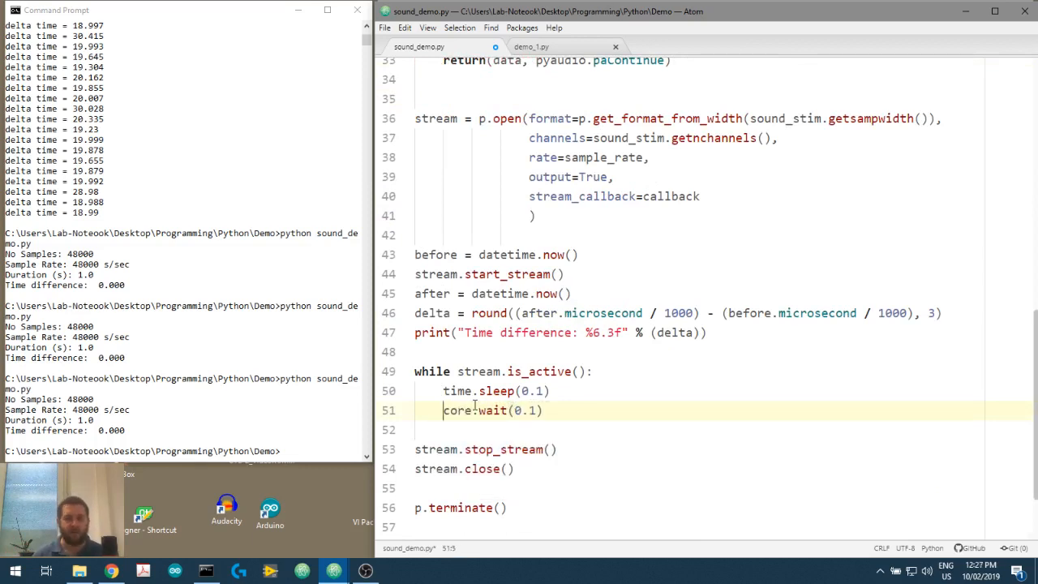
{"action": "type", "text": "#"}
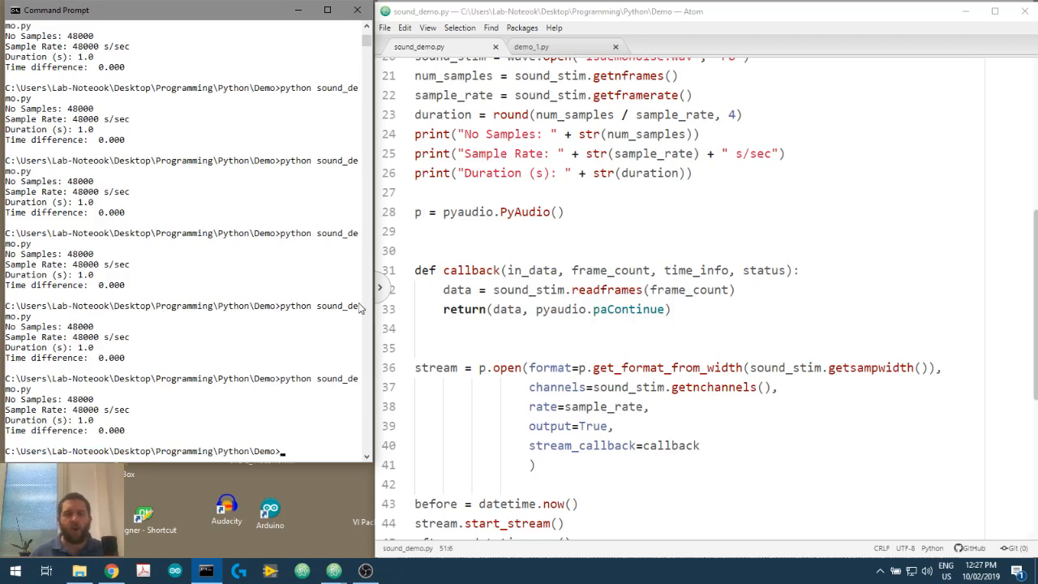
{"action": "mouse_move", "coordinate": [422, 259]}
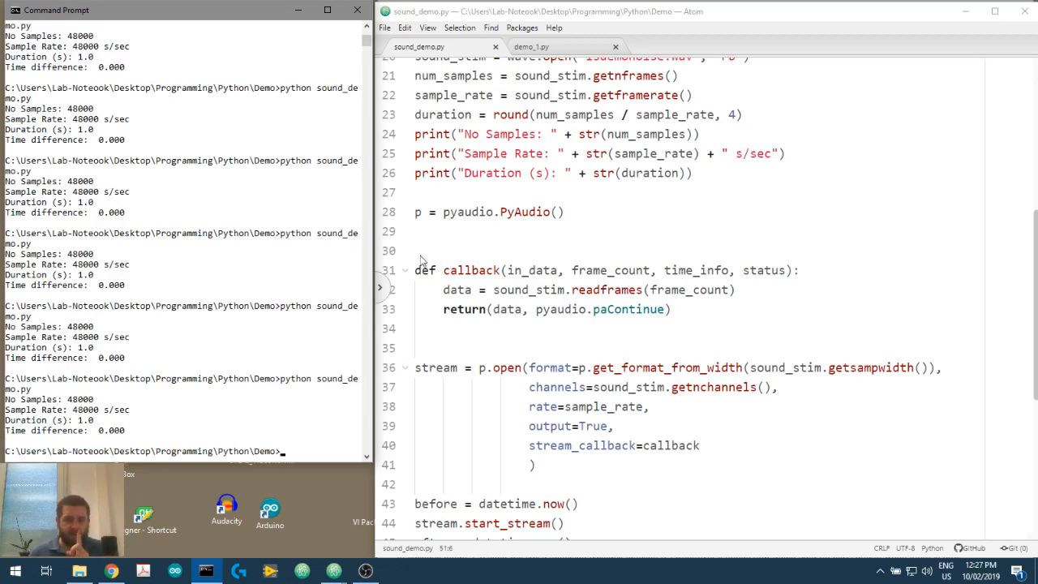
{"action": "scroll", "scroll_direction": "down", "scroll_amount": 3}
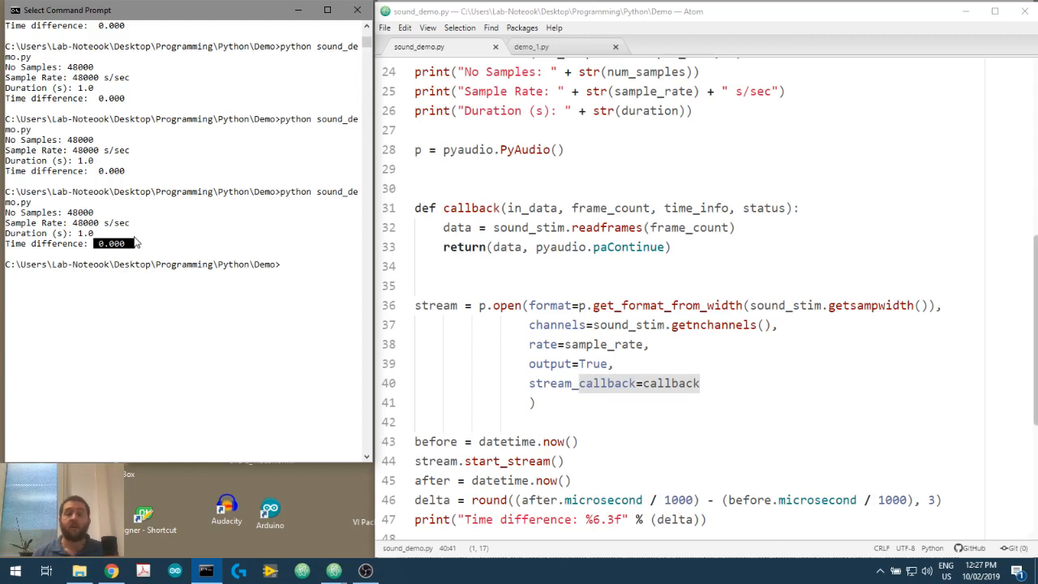
{"action": "scroll", "scroll_direction": "down", "scroll_amount": 3}
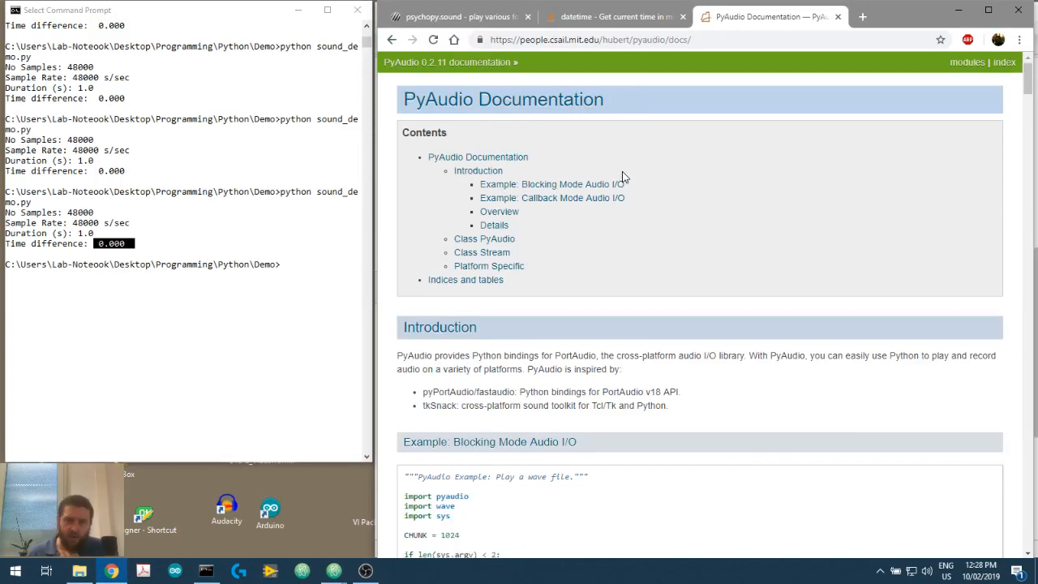
Scroll the PyAudio docs to the callback-mode example, then return to sound_demo.py in Atom.
{"action": "scroll", "scroll_direction": "down", "scroll_amount": 3}
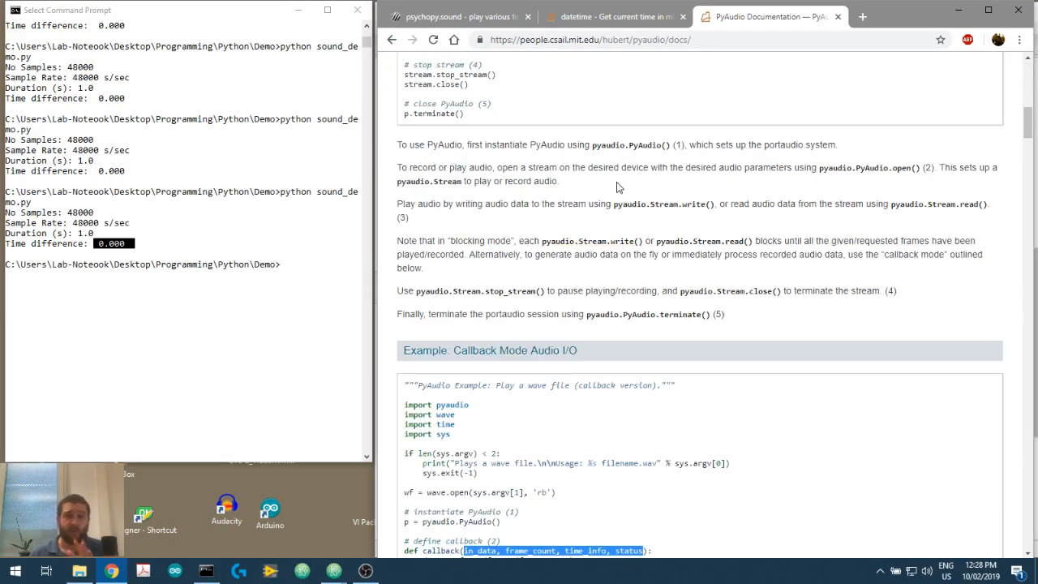
{"action": "scroll", "scroll_direction": "up", "scroll_amount": 3}
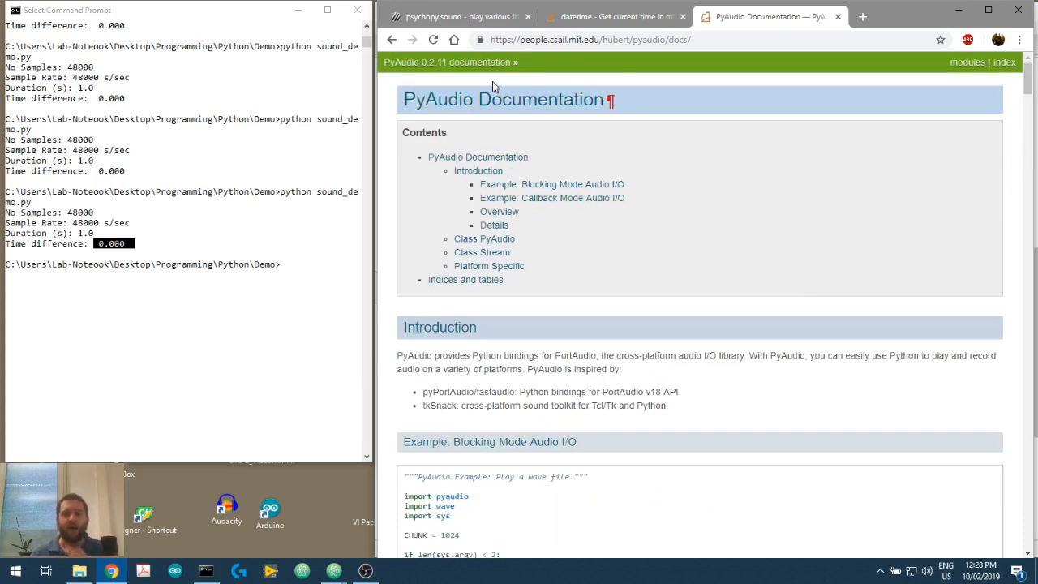
{"action": "mouse_move", "coordinate": [641, 12]}
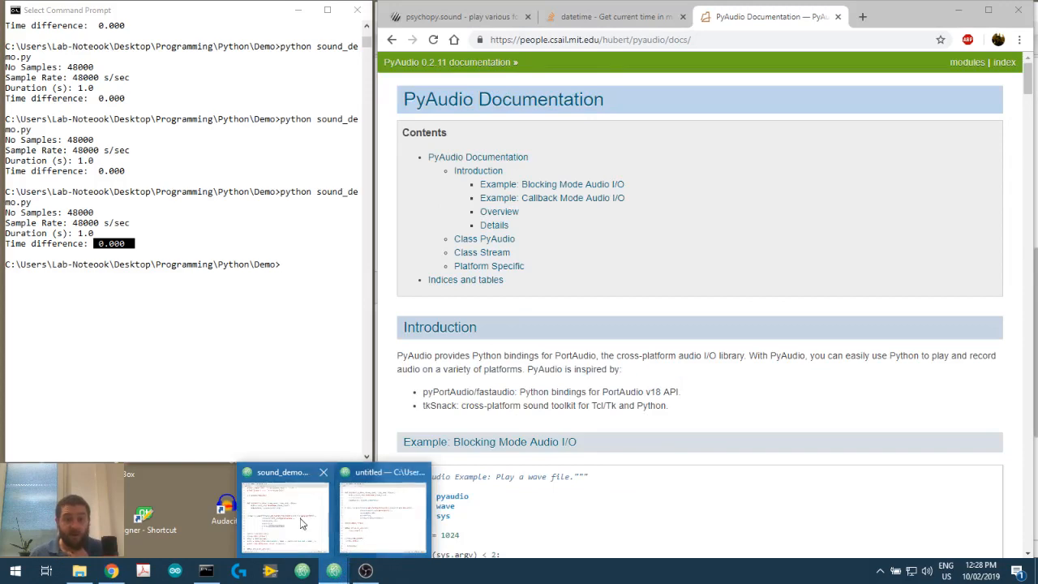
{"action": "left_click", "coordinate": [283, 515]}
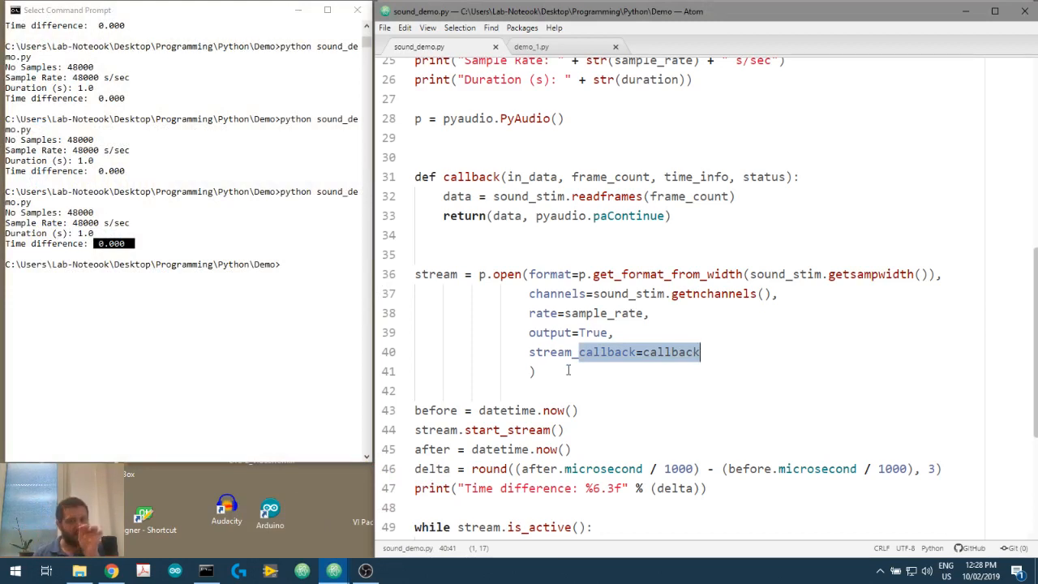
{"action": "scroll", "scroll_direction": "down", "scroll_amount": 3}
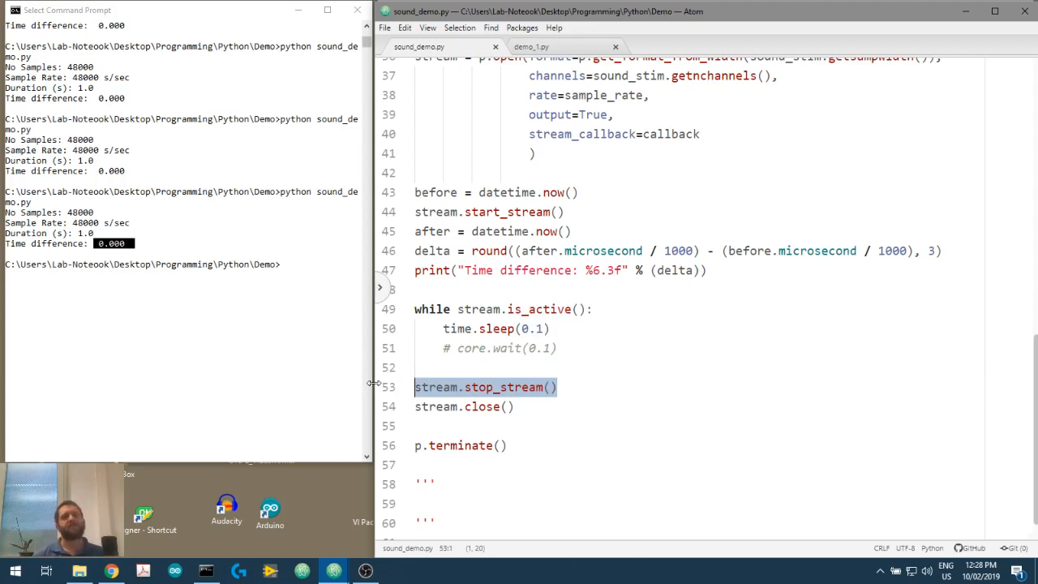
{"action": "left_click", "coordinate": [512, 308]}
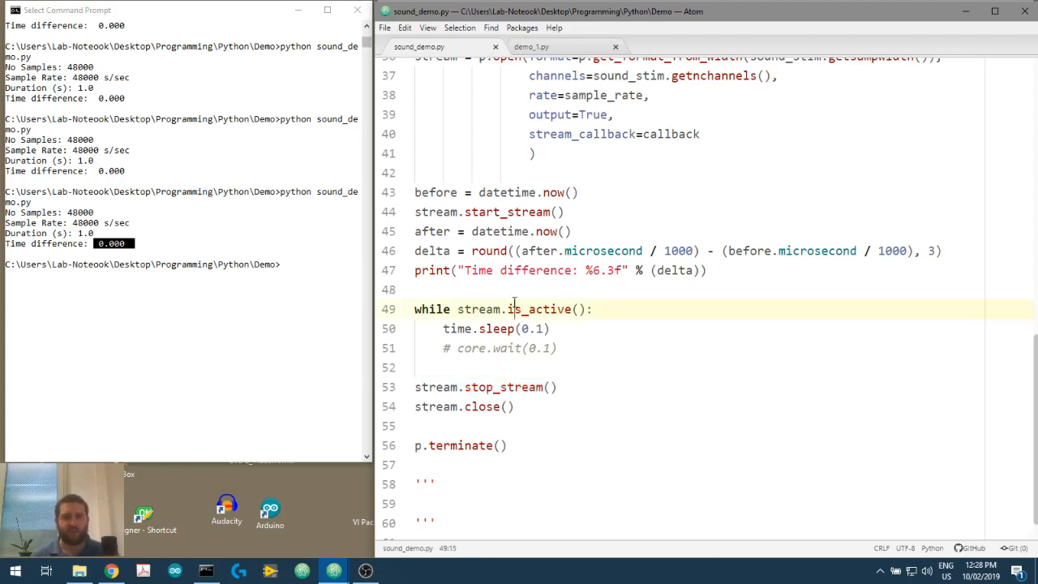